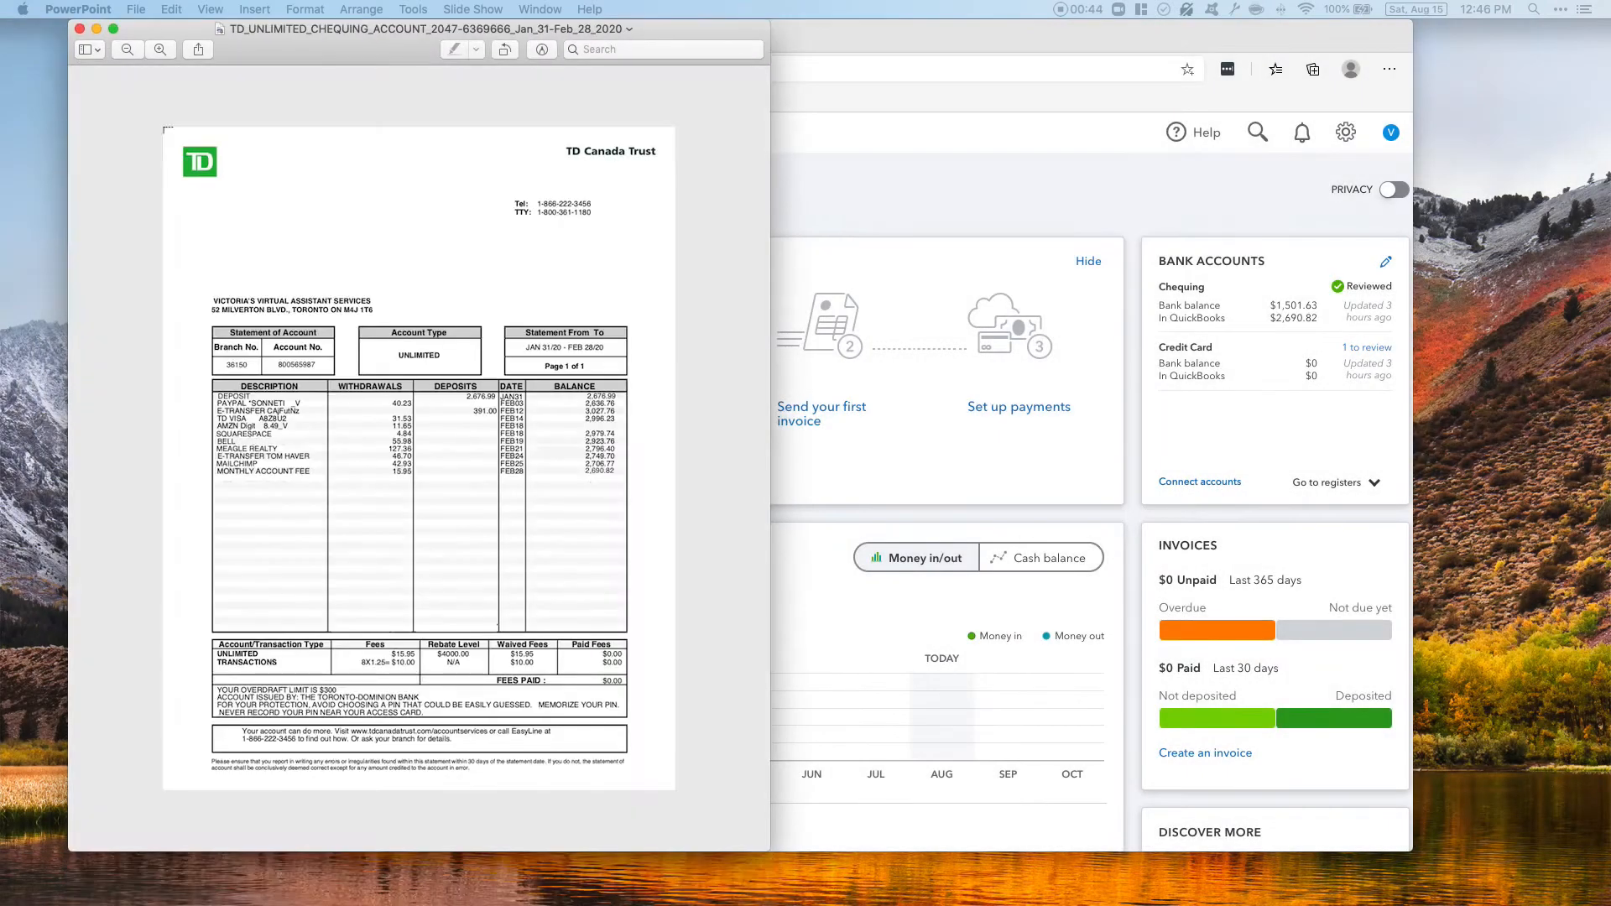
# - Switch away from the TD chequing statement PDF back to the QuickBooks dashboard
pyautogui.click(411, 411)
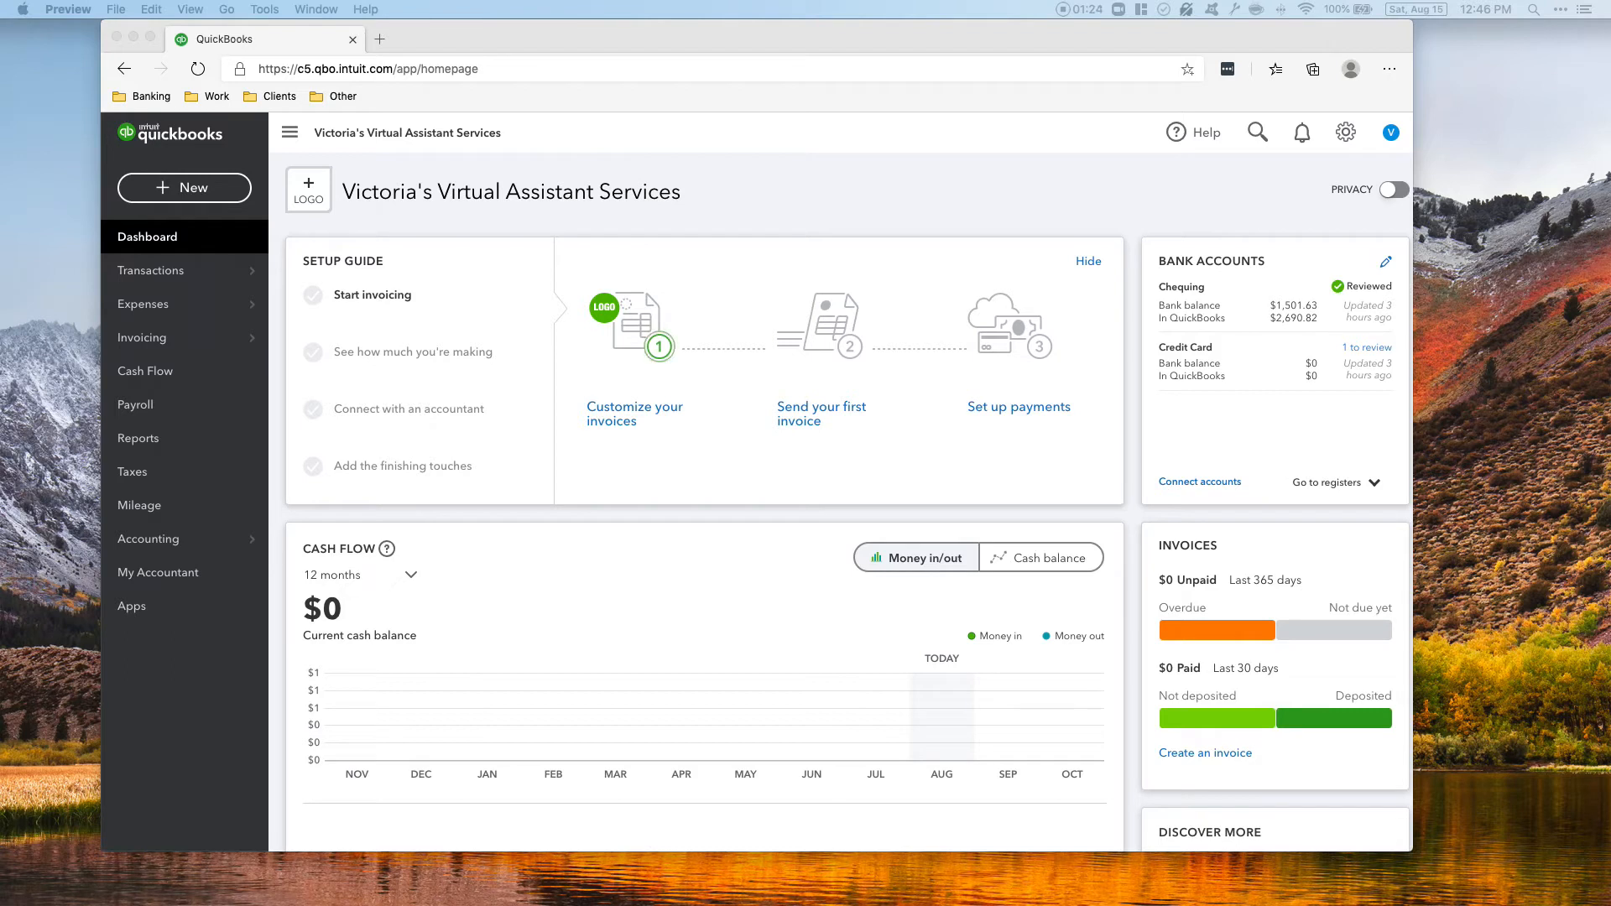
# - Go to Accounting > Reconcile and choose the Credit Card account
pyautogui.click(147, 538)
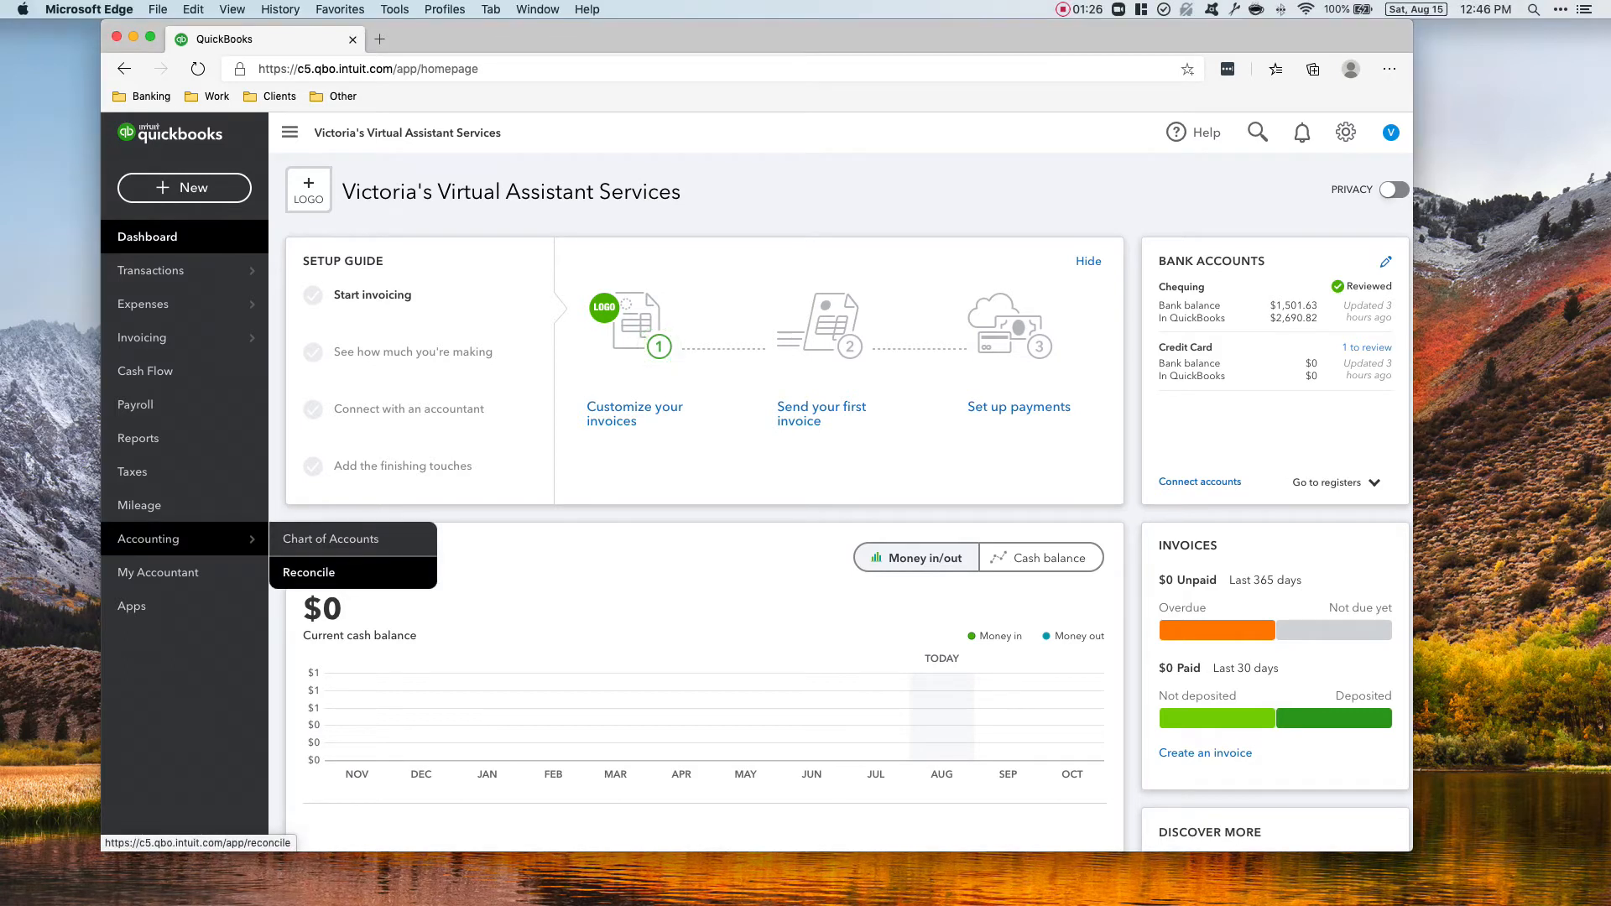
pyautogui.click(309, 572)
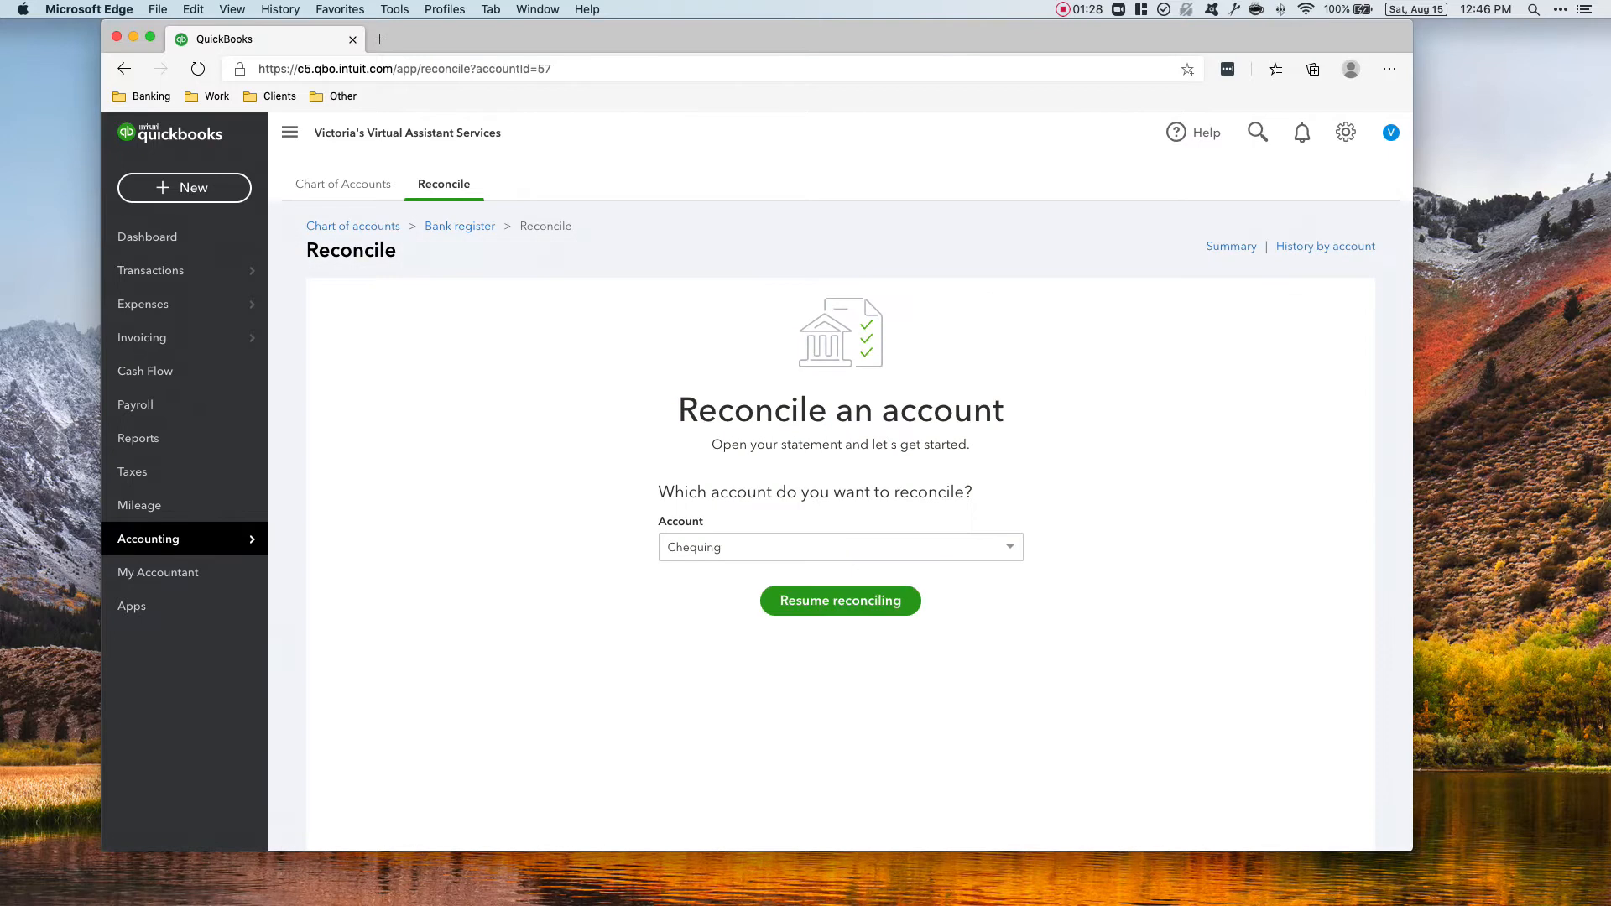
pyautogui.click(839, 547)
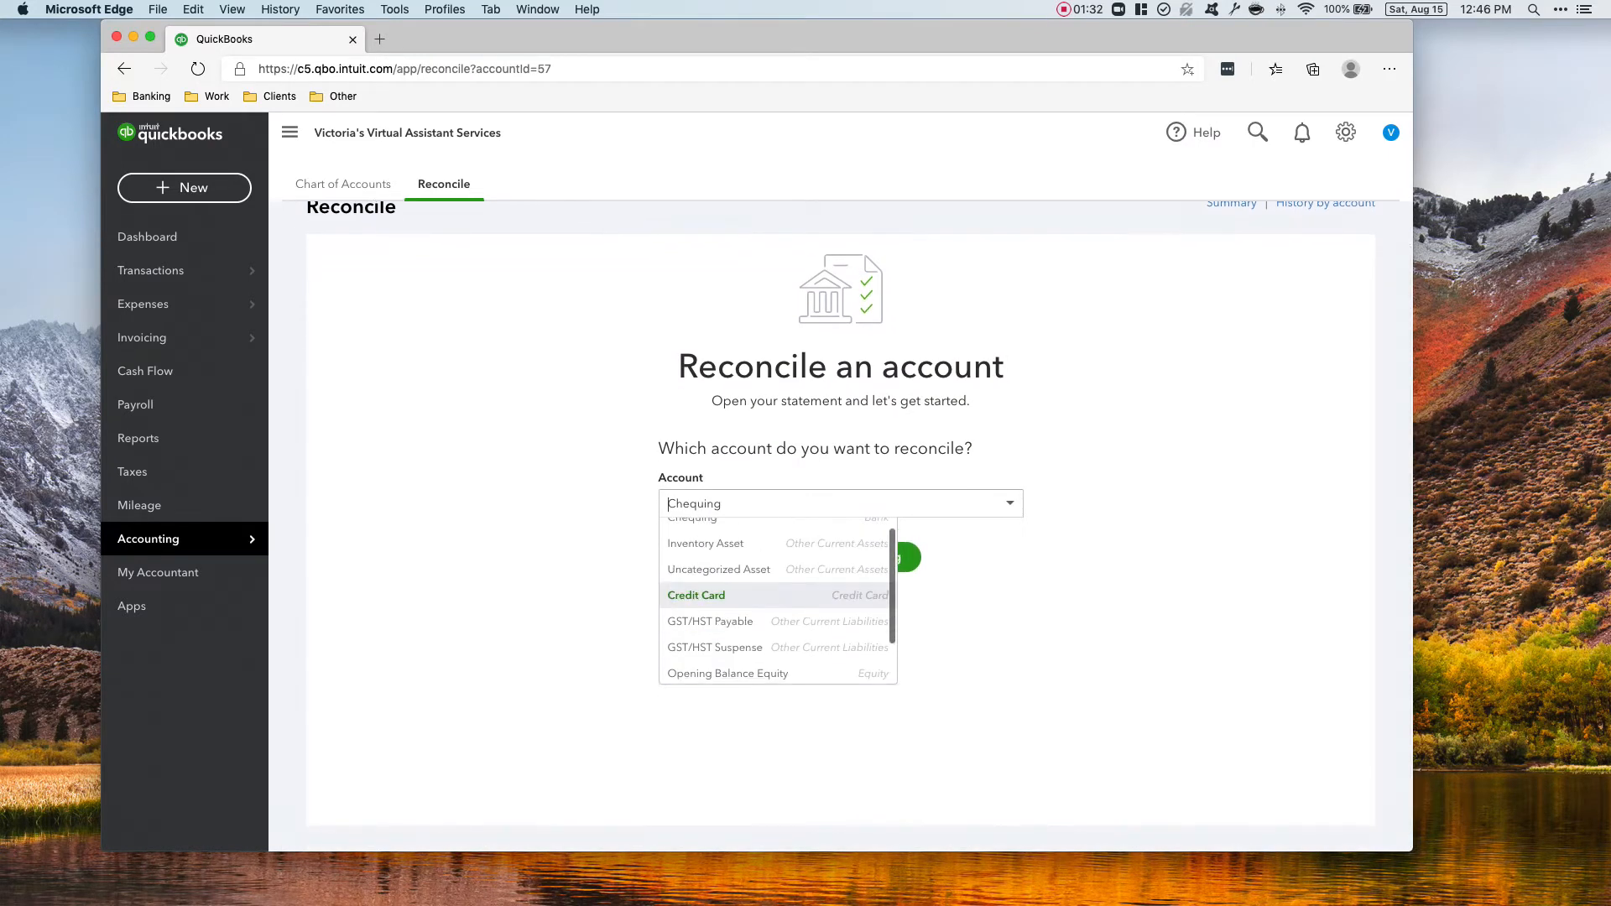
pyautogui.click(696, 594)
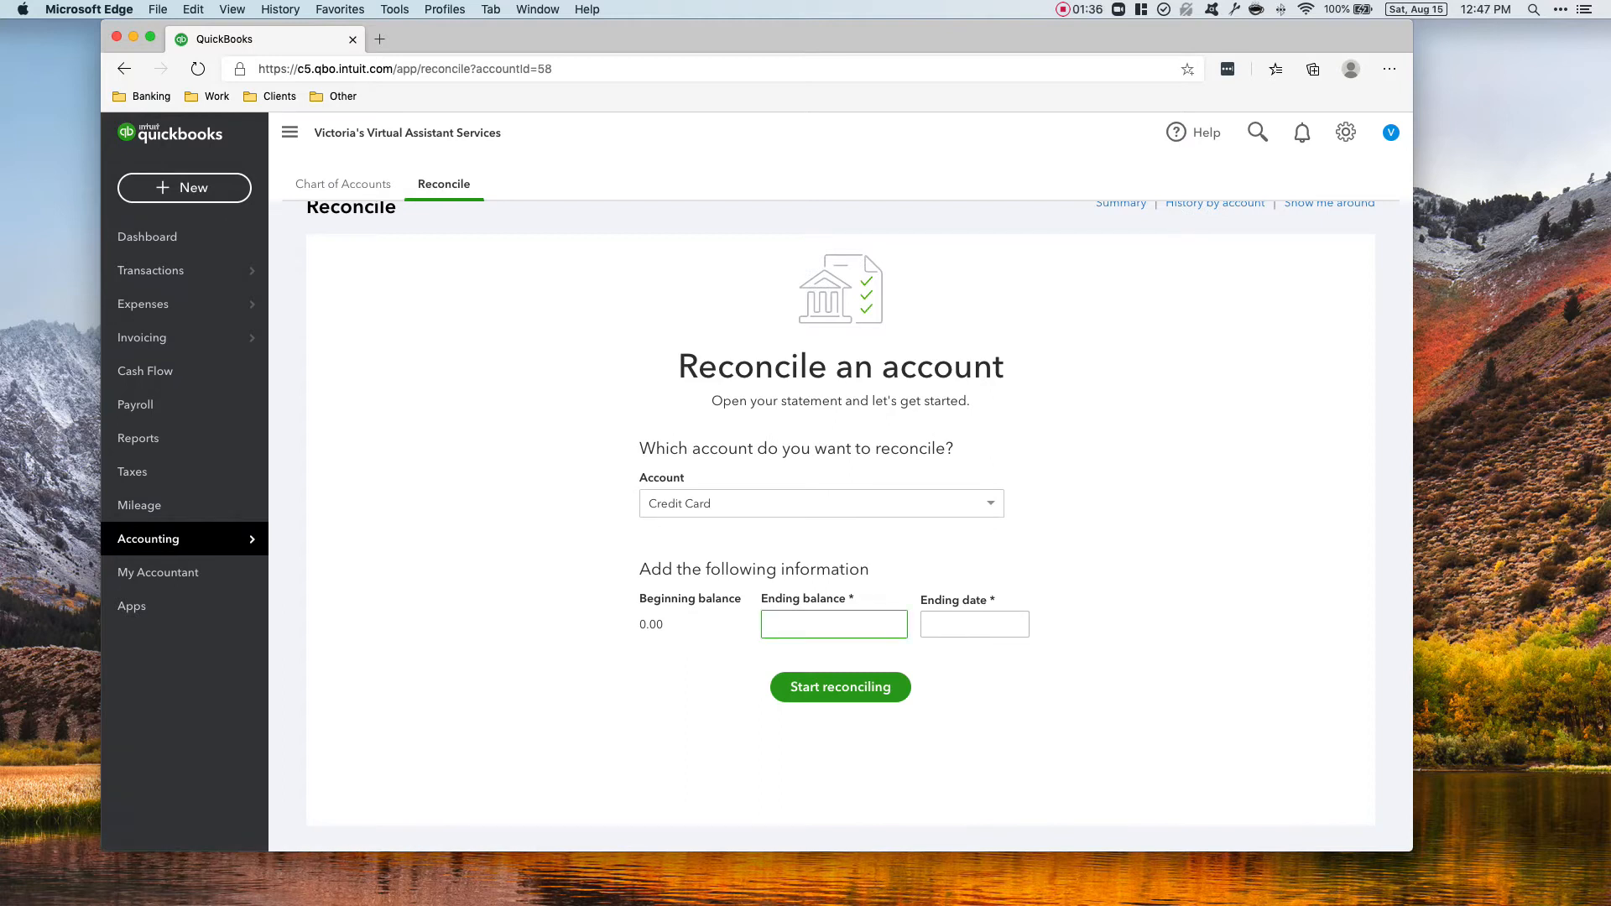
# - Enter ending balance 31.53 and date 02/12/2020 and start reconciling
pyautogui.write('31.53')
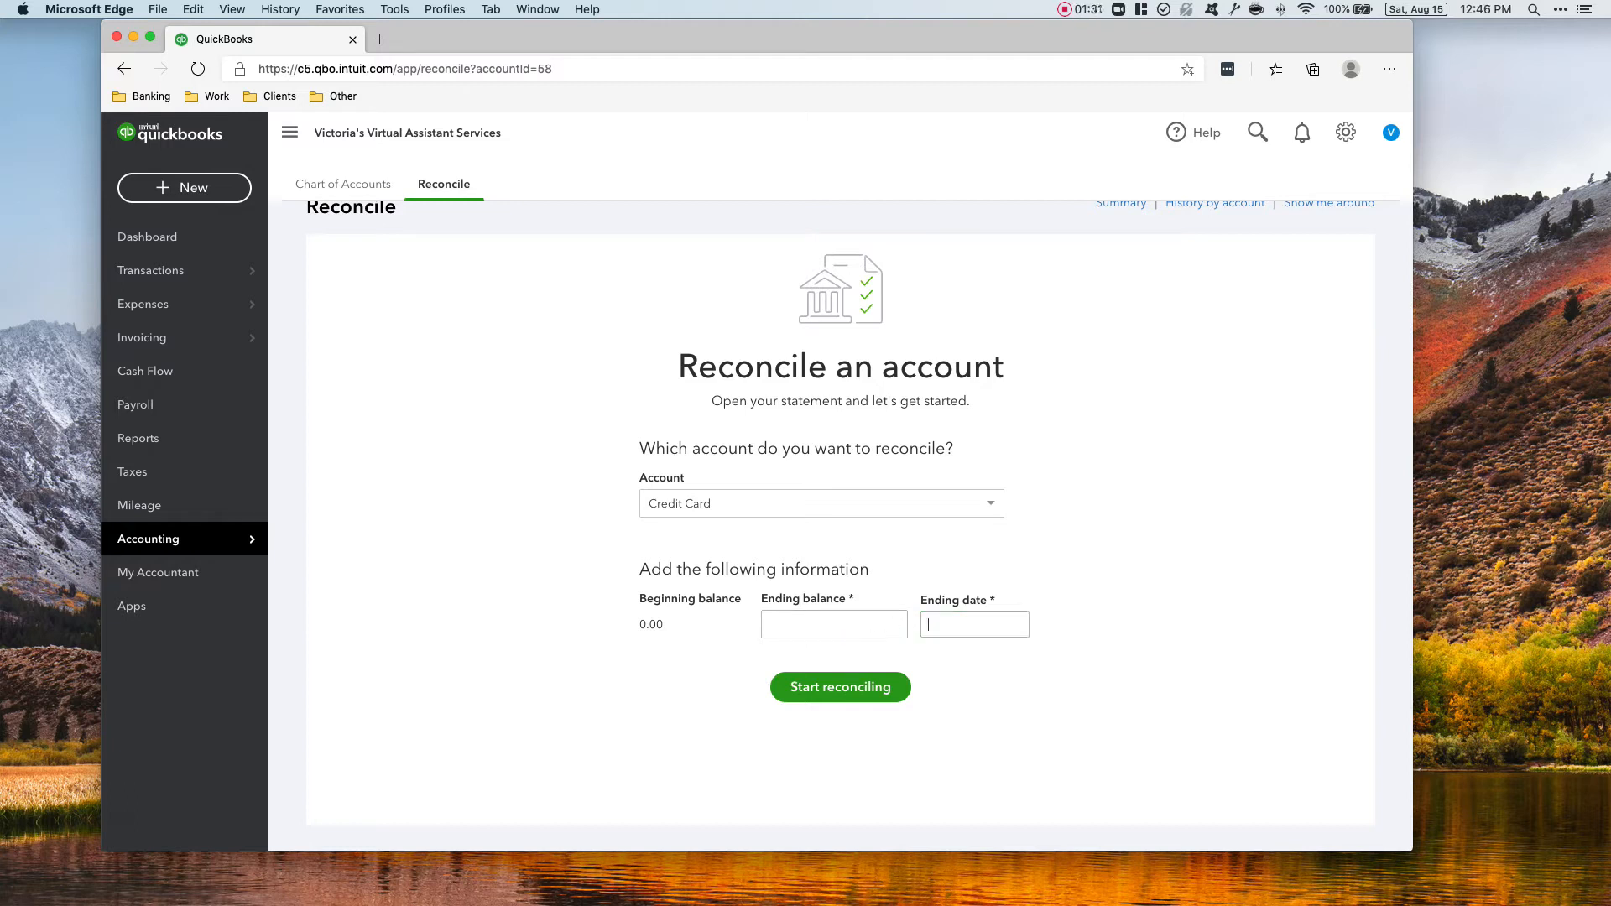
pyautogui.write('31.53')
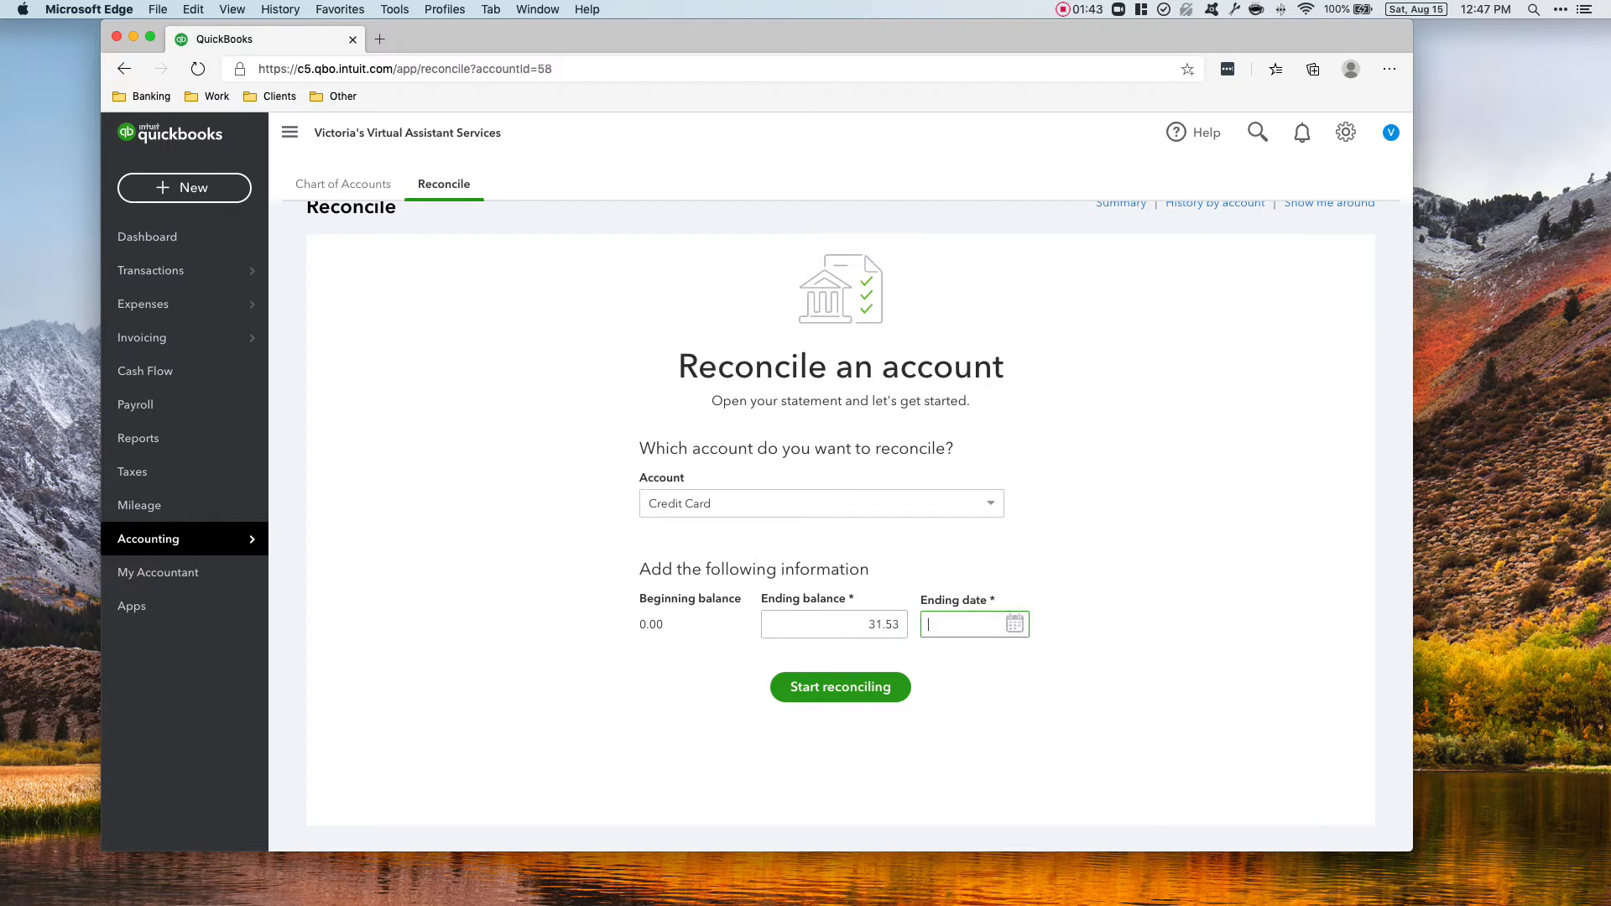
pyautogui.write('0212')
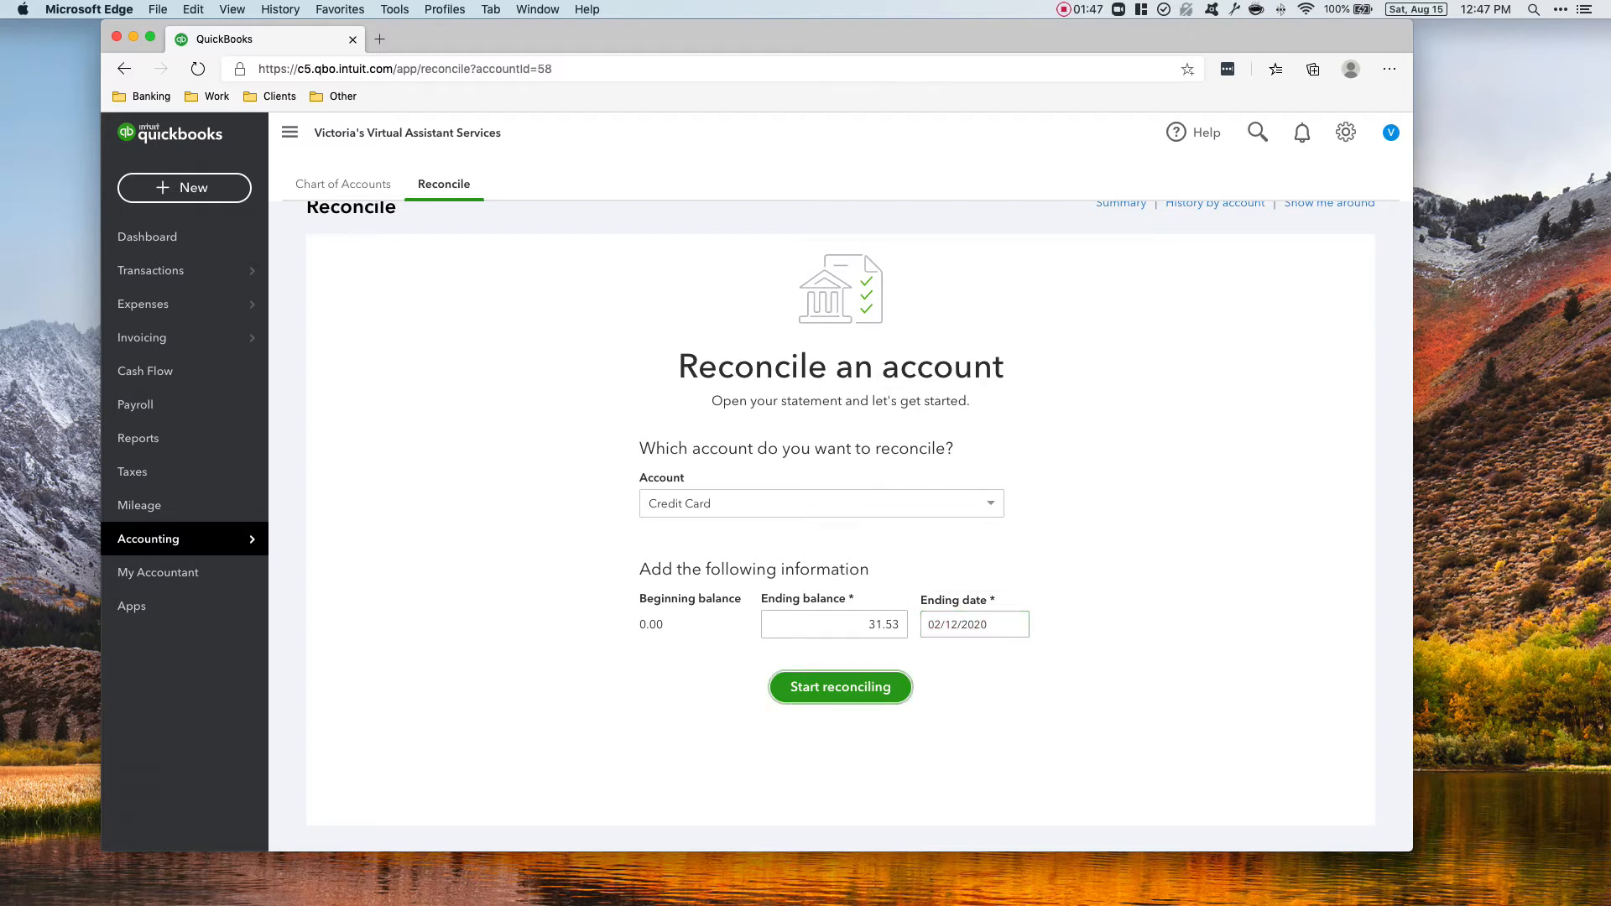
pyautogui.click(839, 686)
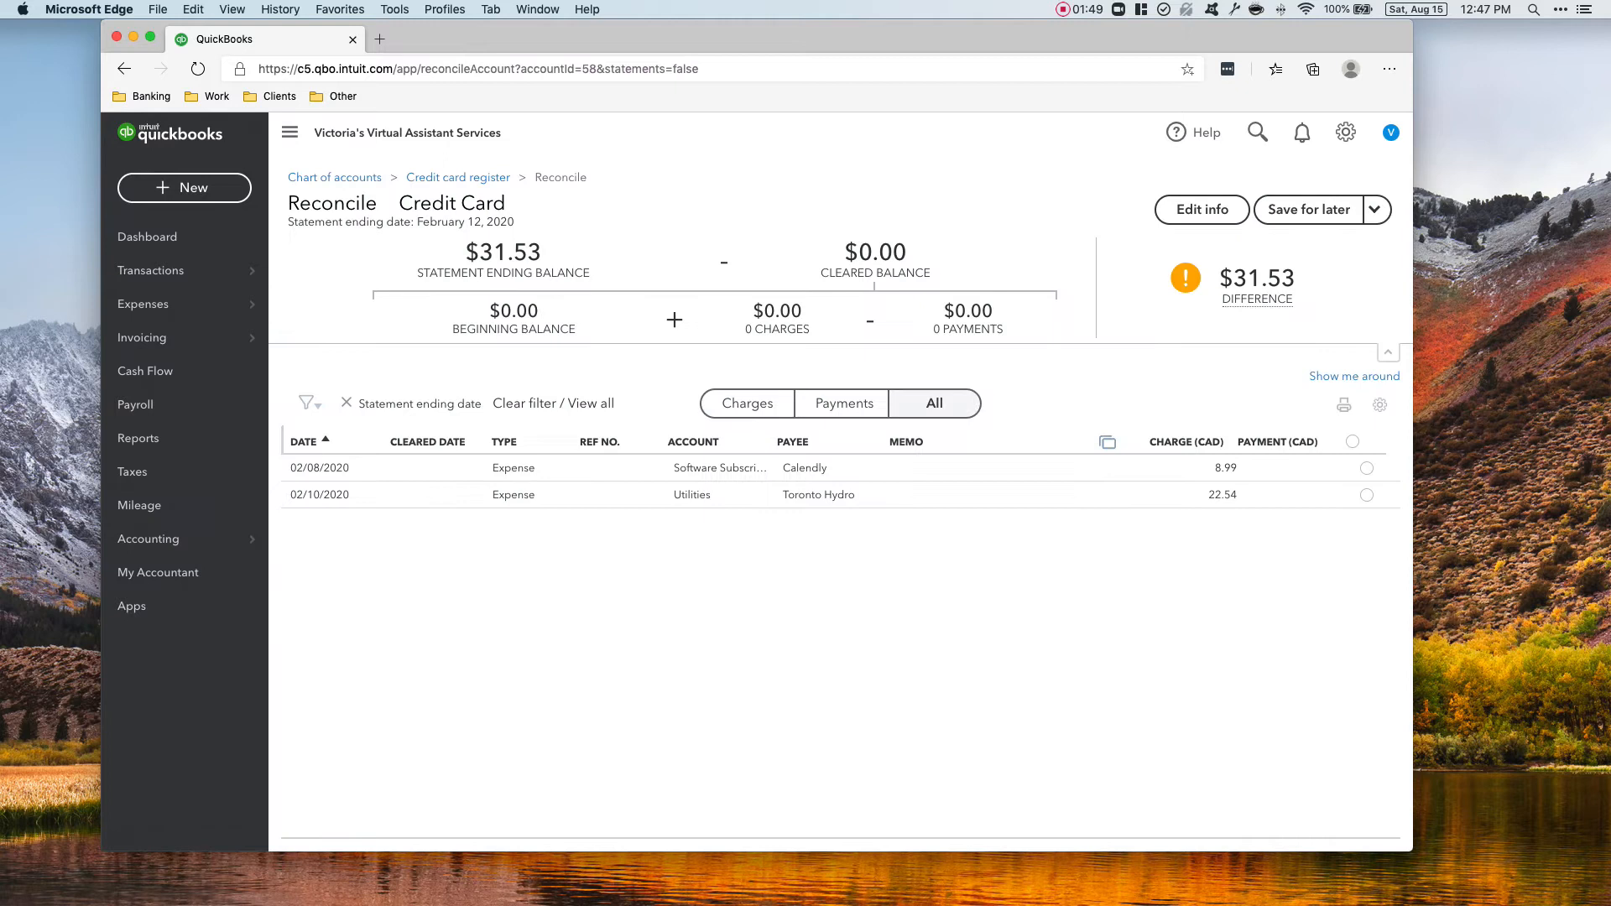
# - Clear the Calendly and Toronto Hydro charges, finish with $0.00 difference and dismiss the success message
pyautogui.click(1366, 468)
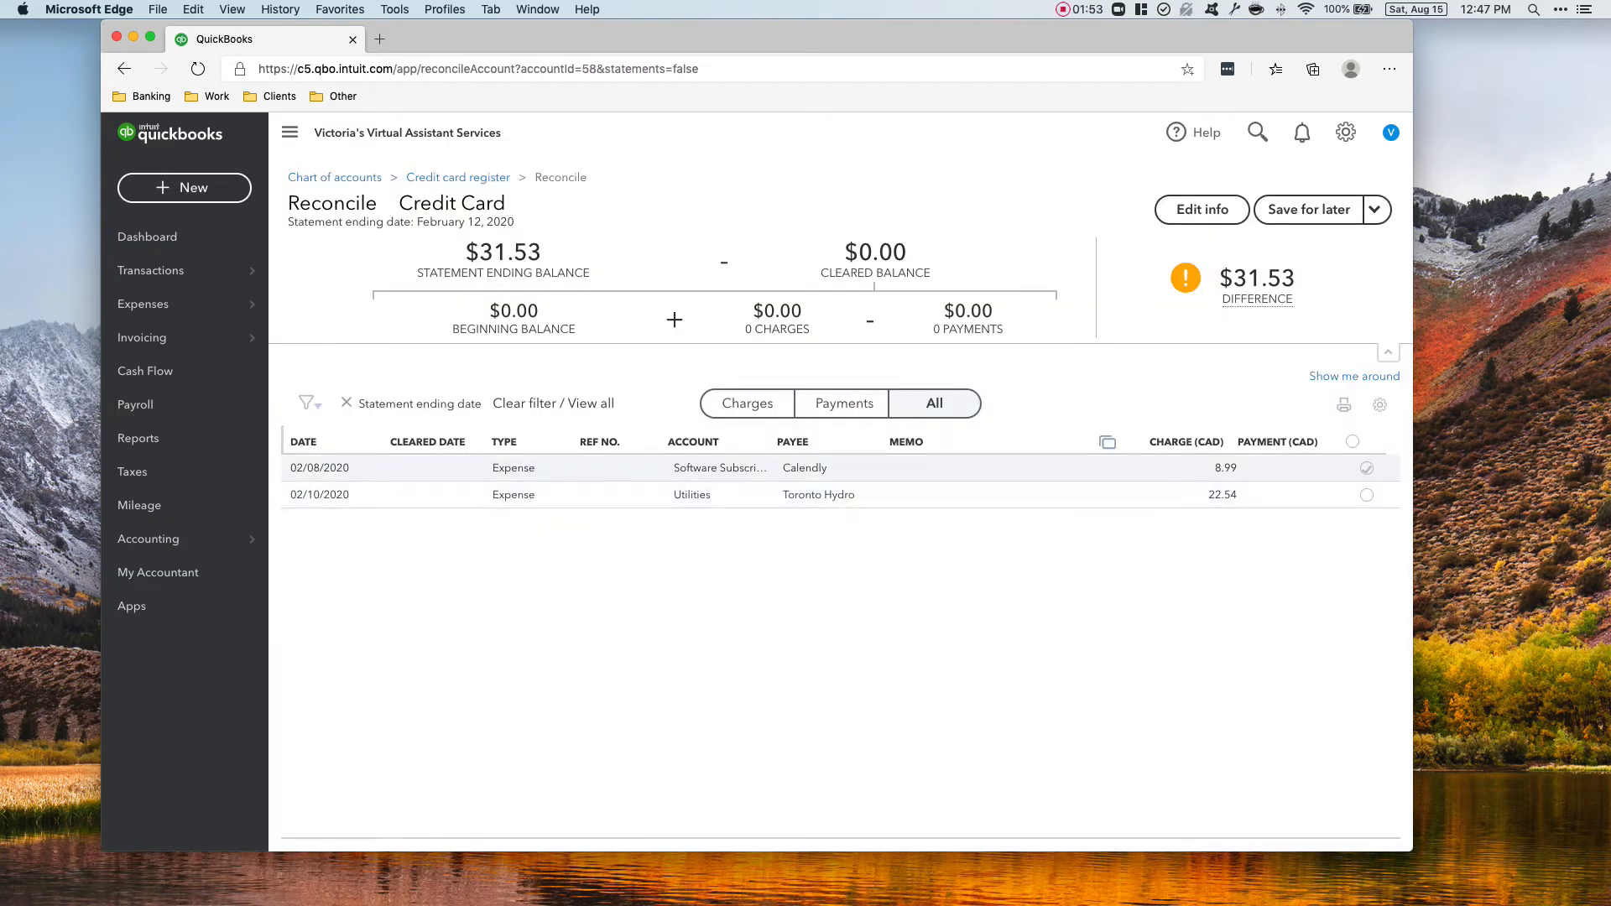
pyautogui.click(1366, 468)
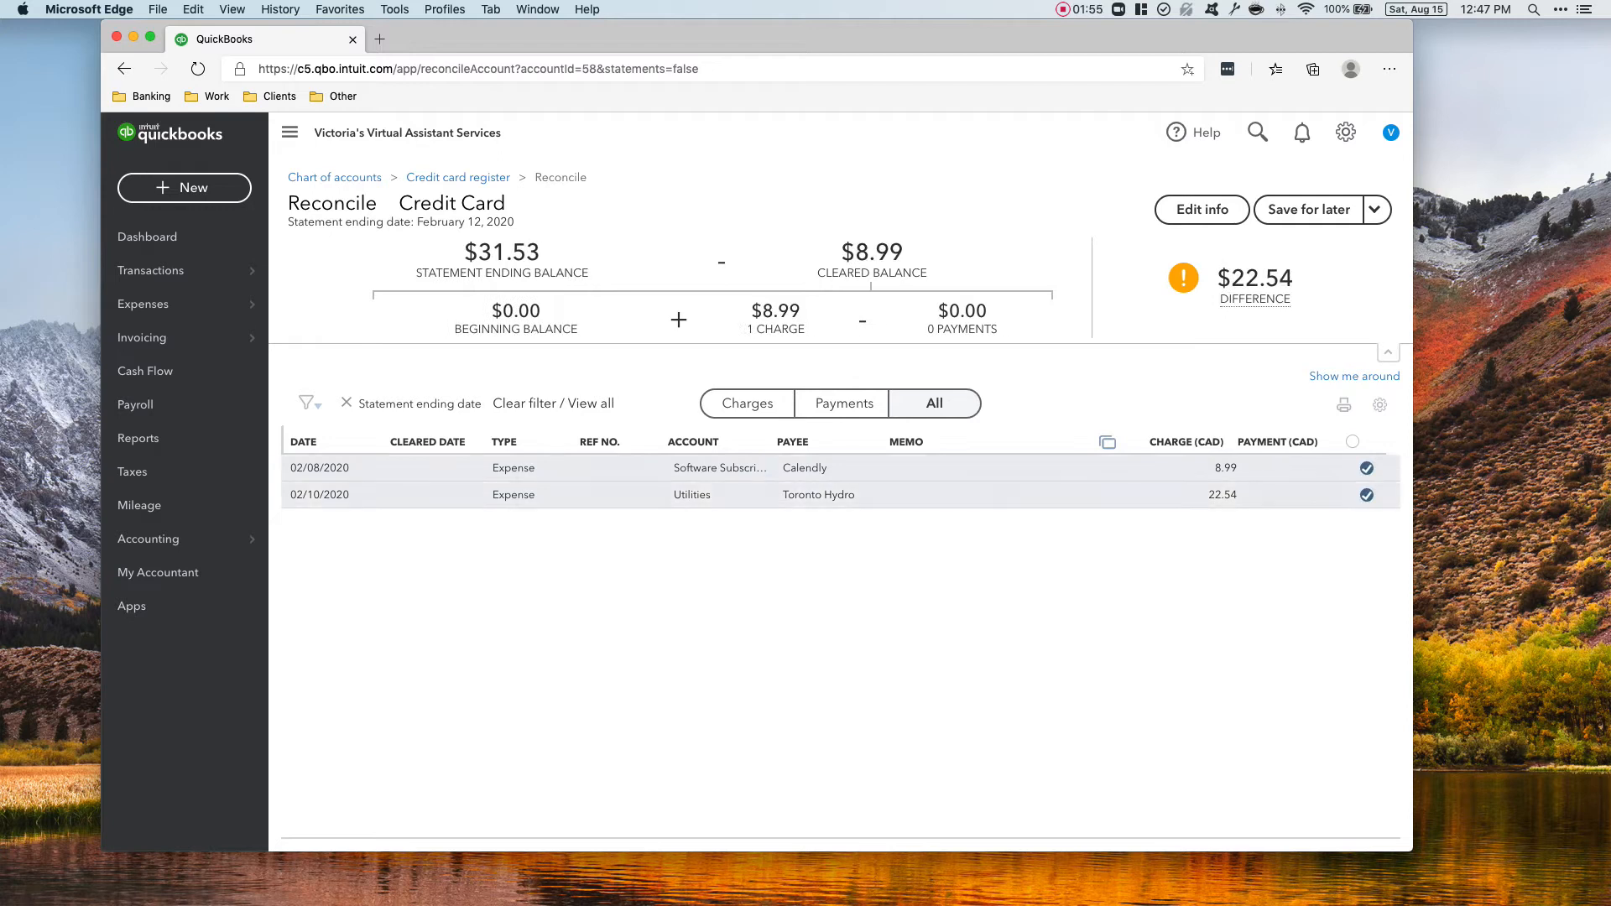
pyautogui.click(1366, 469)
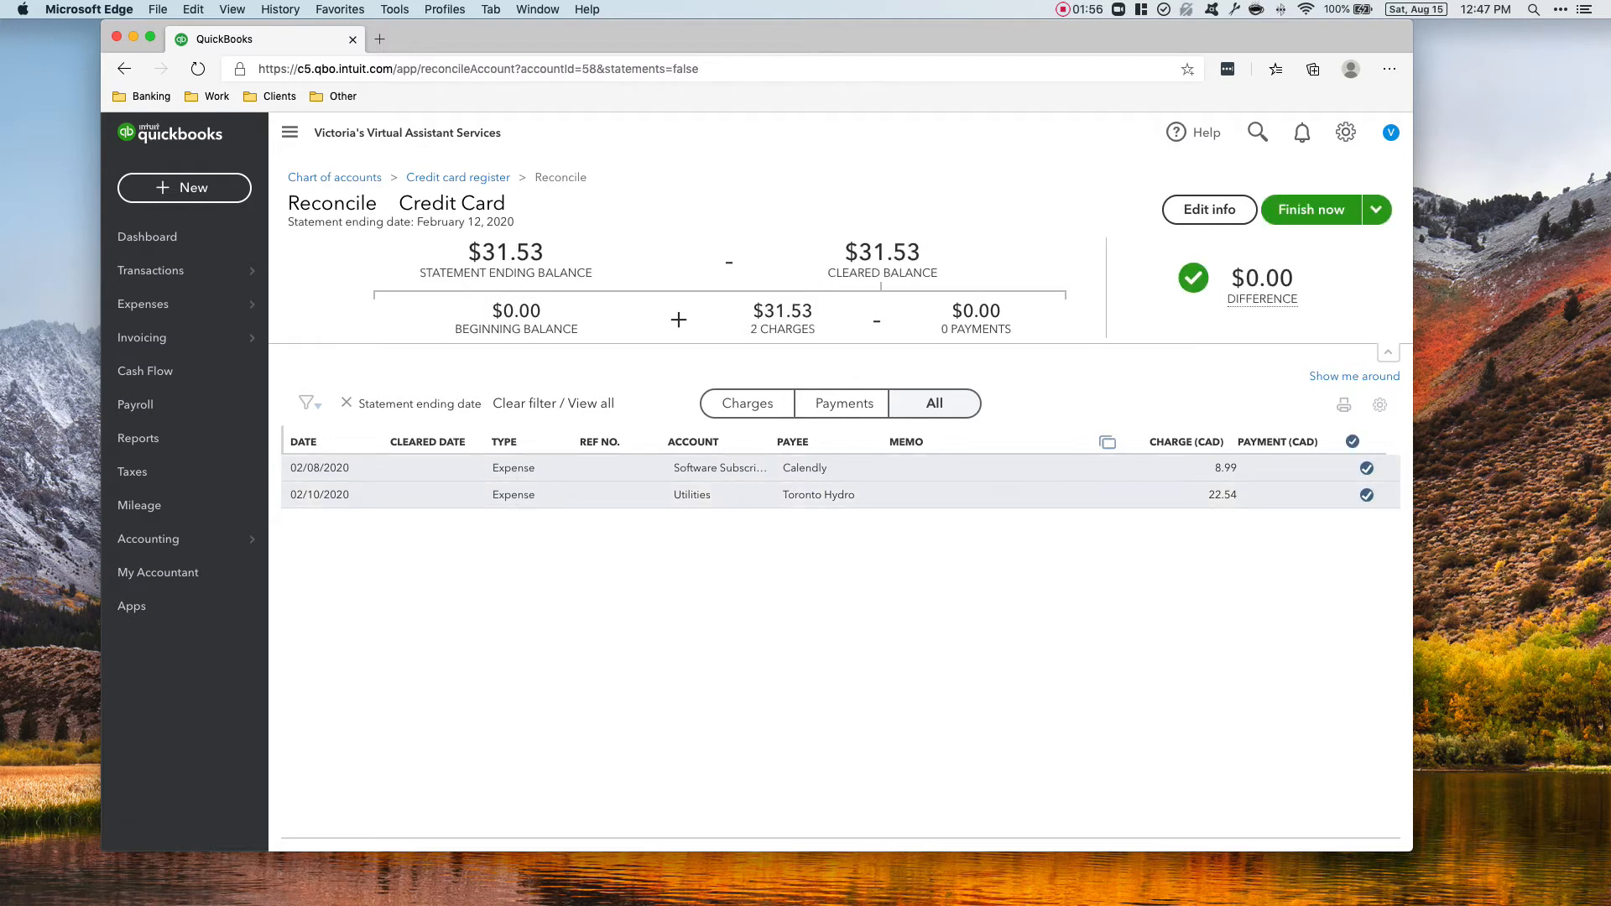
pyautogui.click(1309, 210)
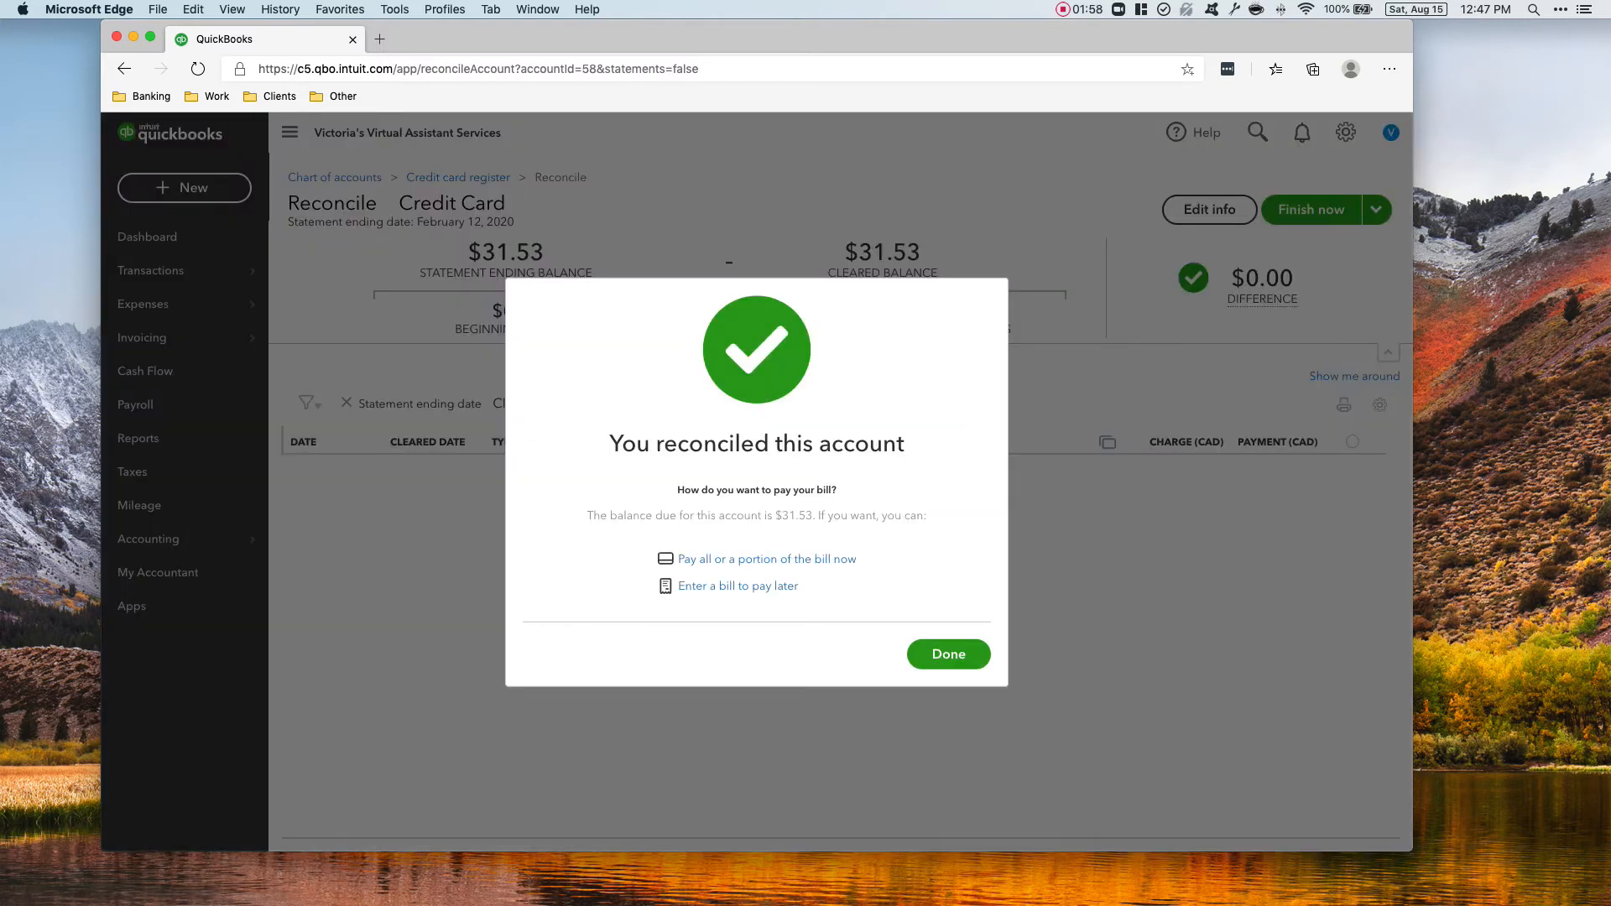
pyautogui.click(945, 655)
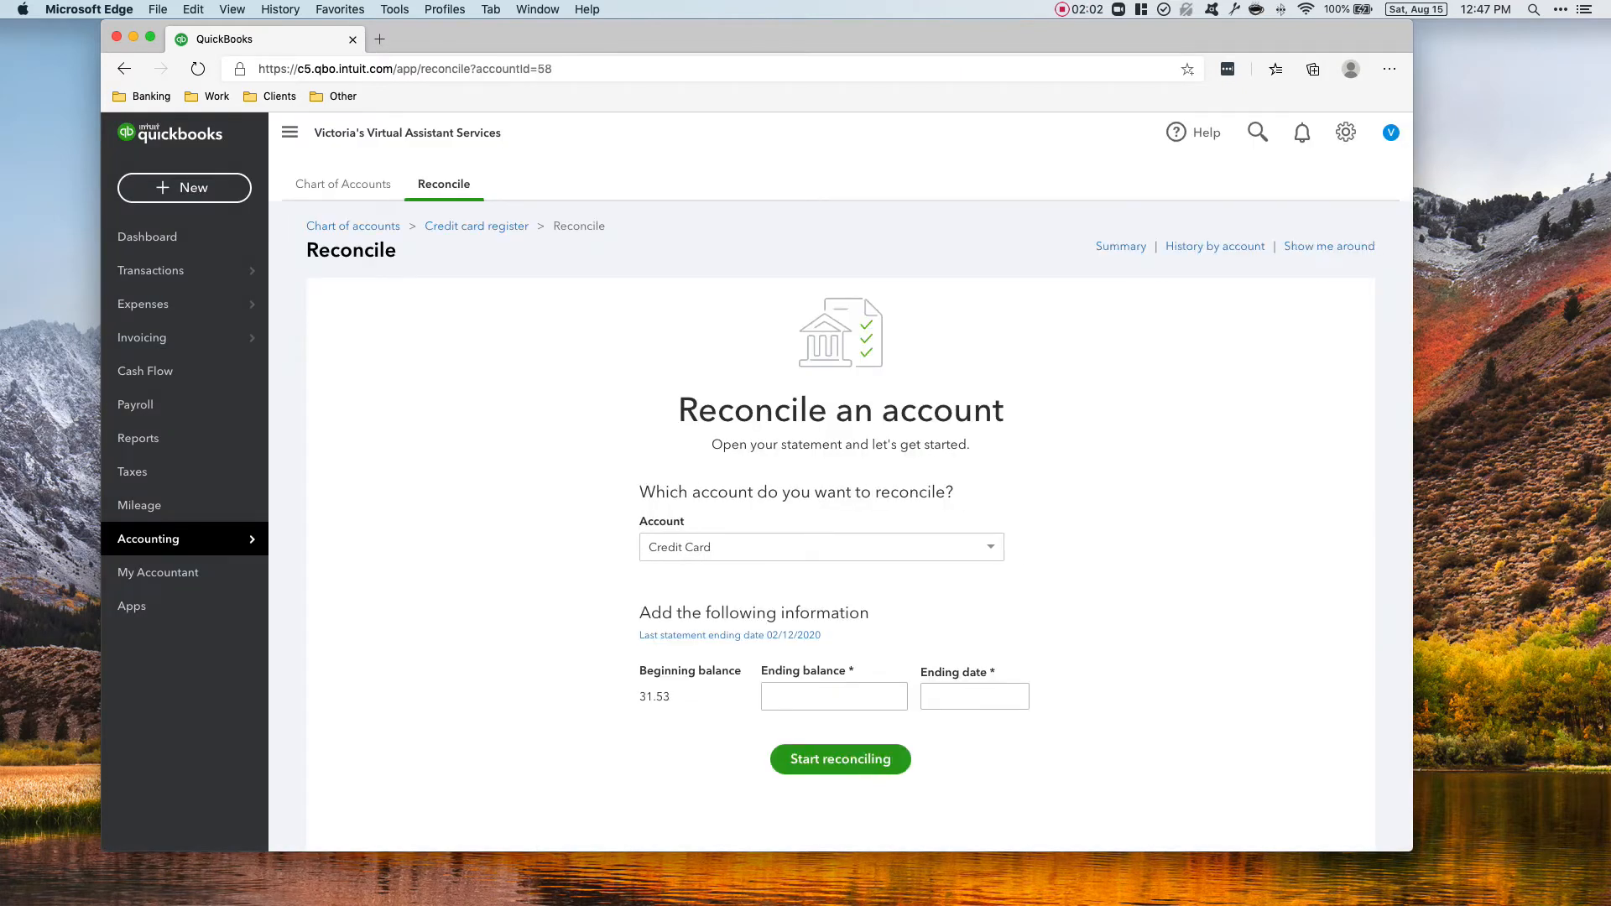
# - Choose the Chequing account as the account to reconcile
pyautogui.click(821, 547)
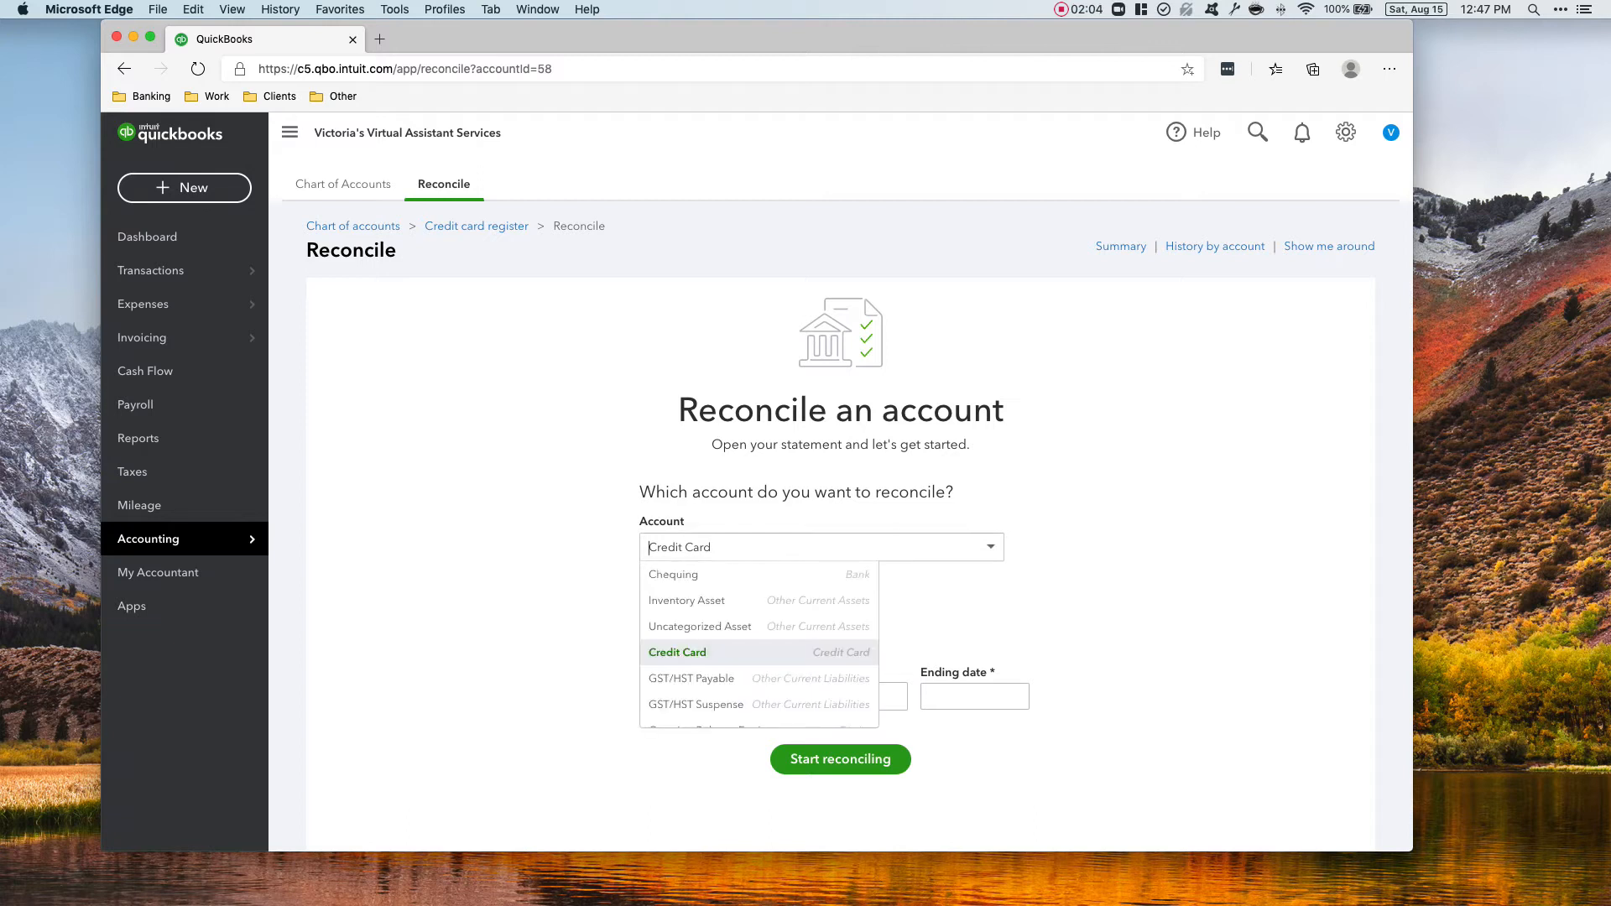
pyautogui.moveTo(700, 632)
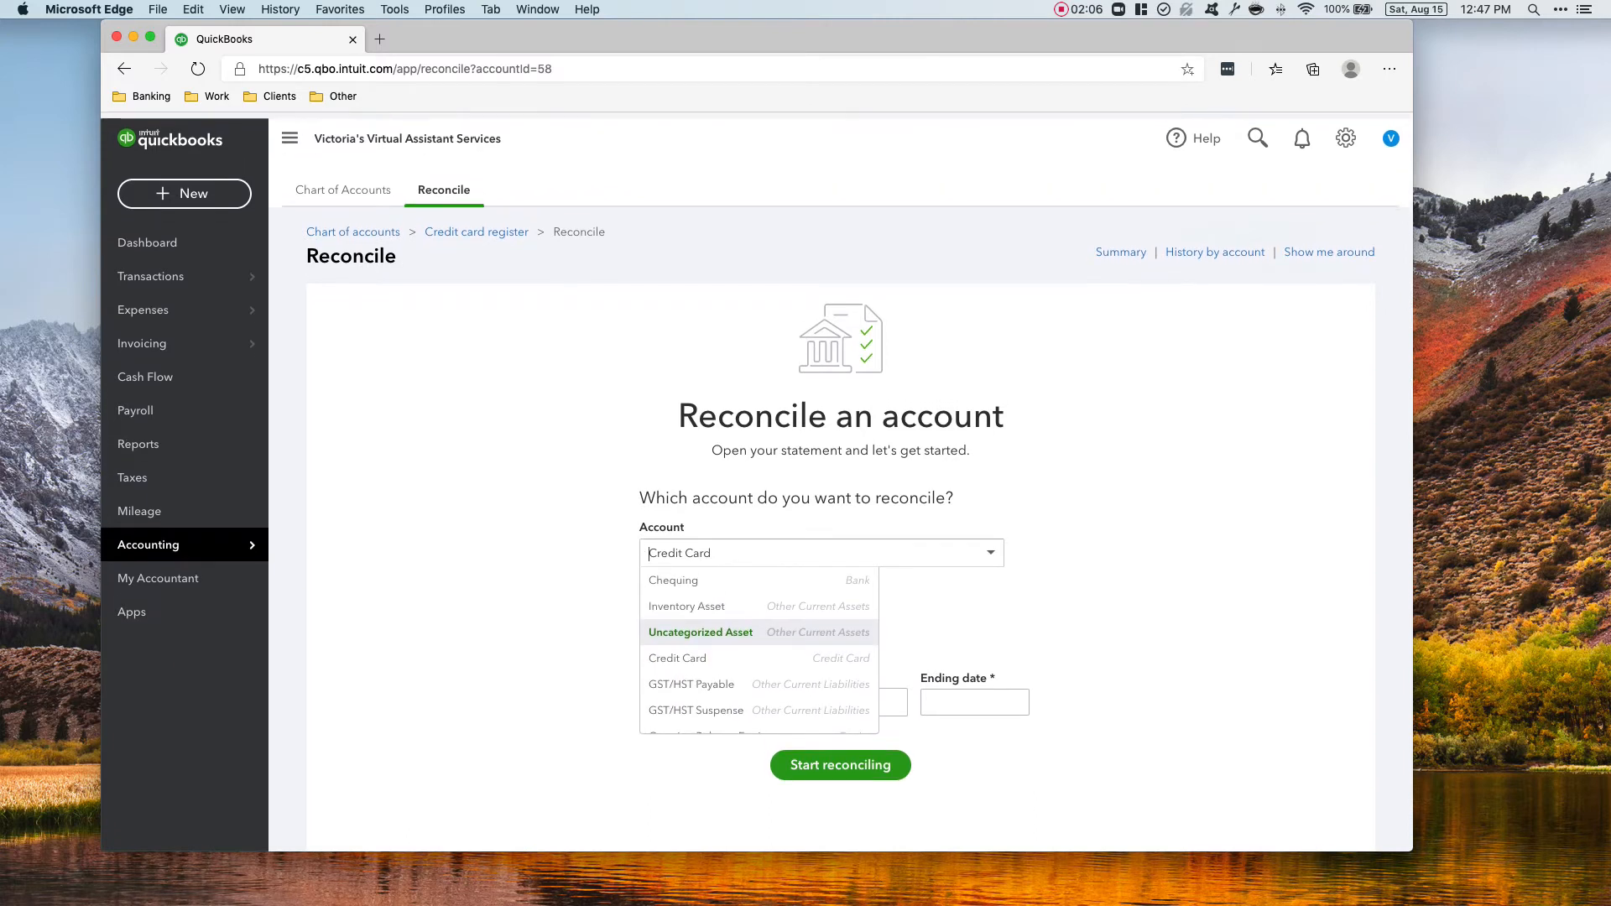
pyautogui.click(675, 579)
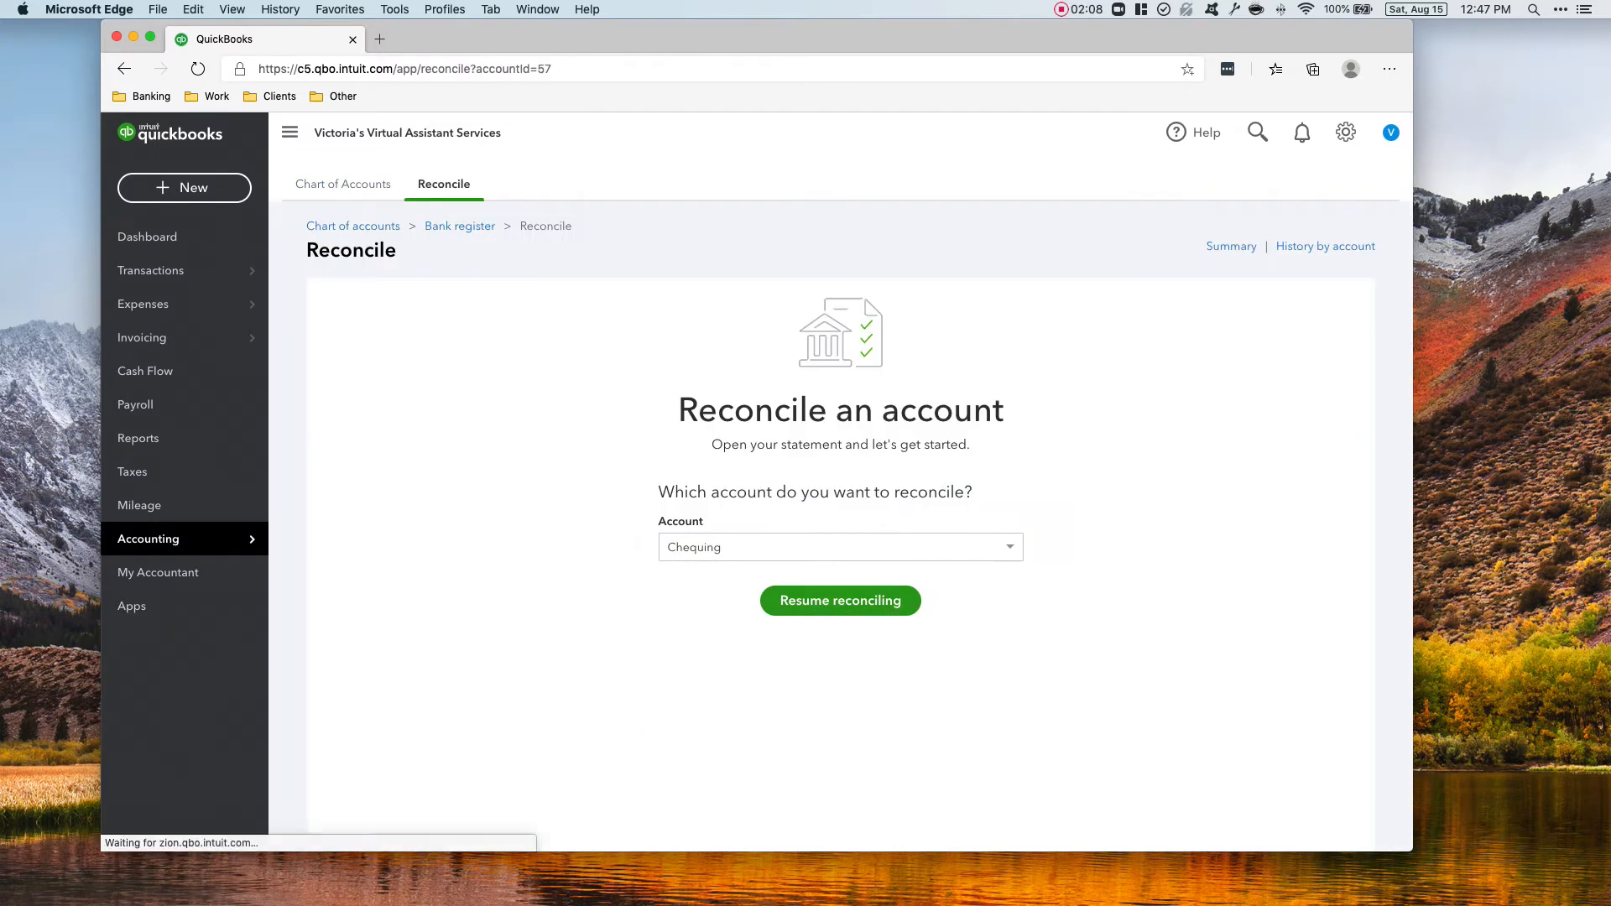
pyautogui.click(839, 601)
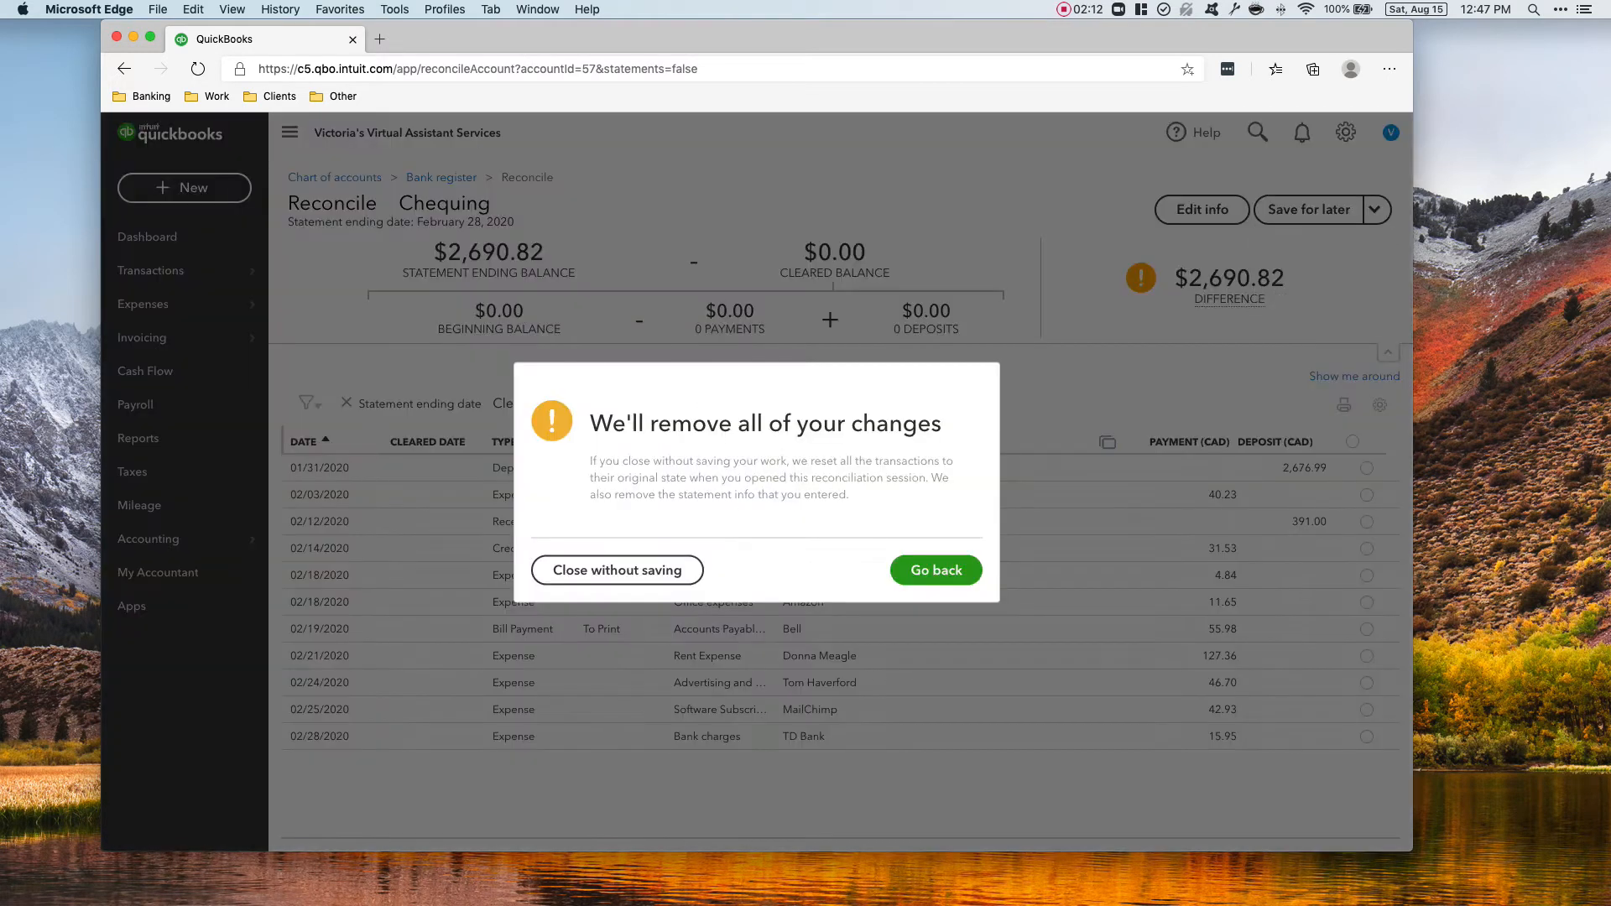
pyautogui.click(616, 569)
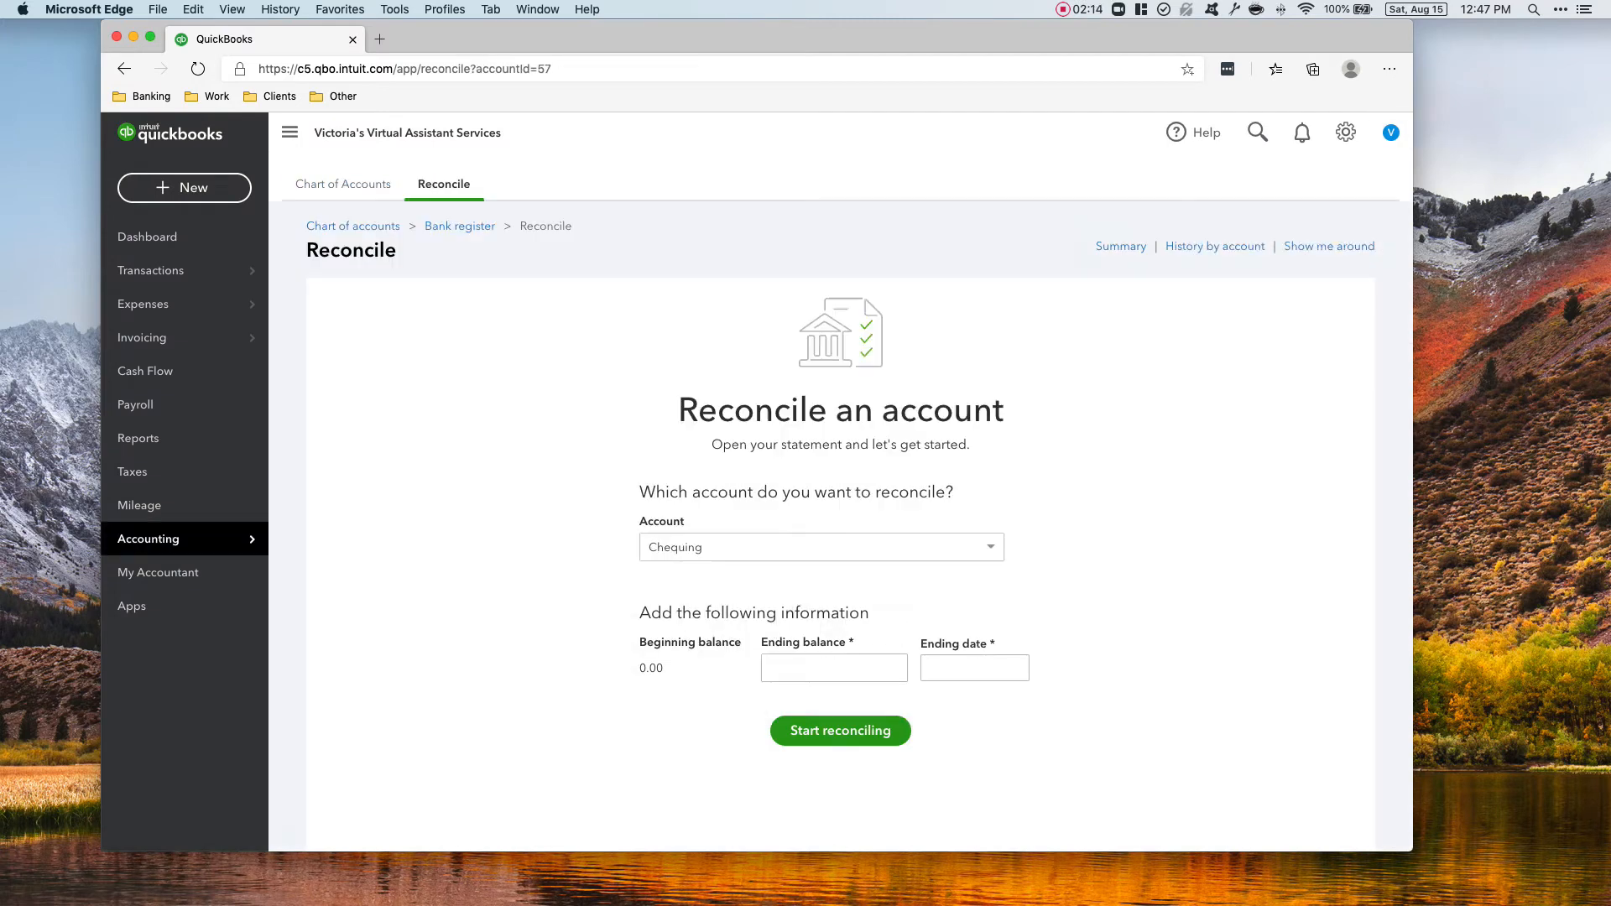
# - Enter statement ending balance 2,690.82 and ending date 02/28/2020
pyautogui.scroll(-3)
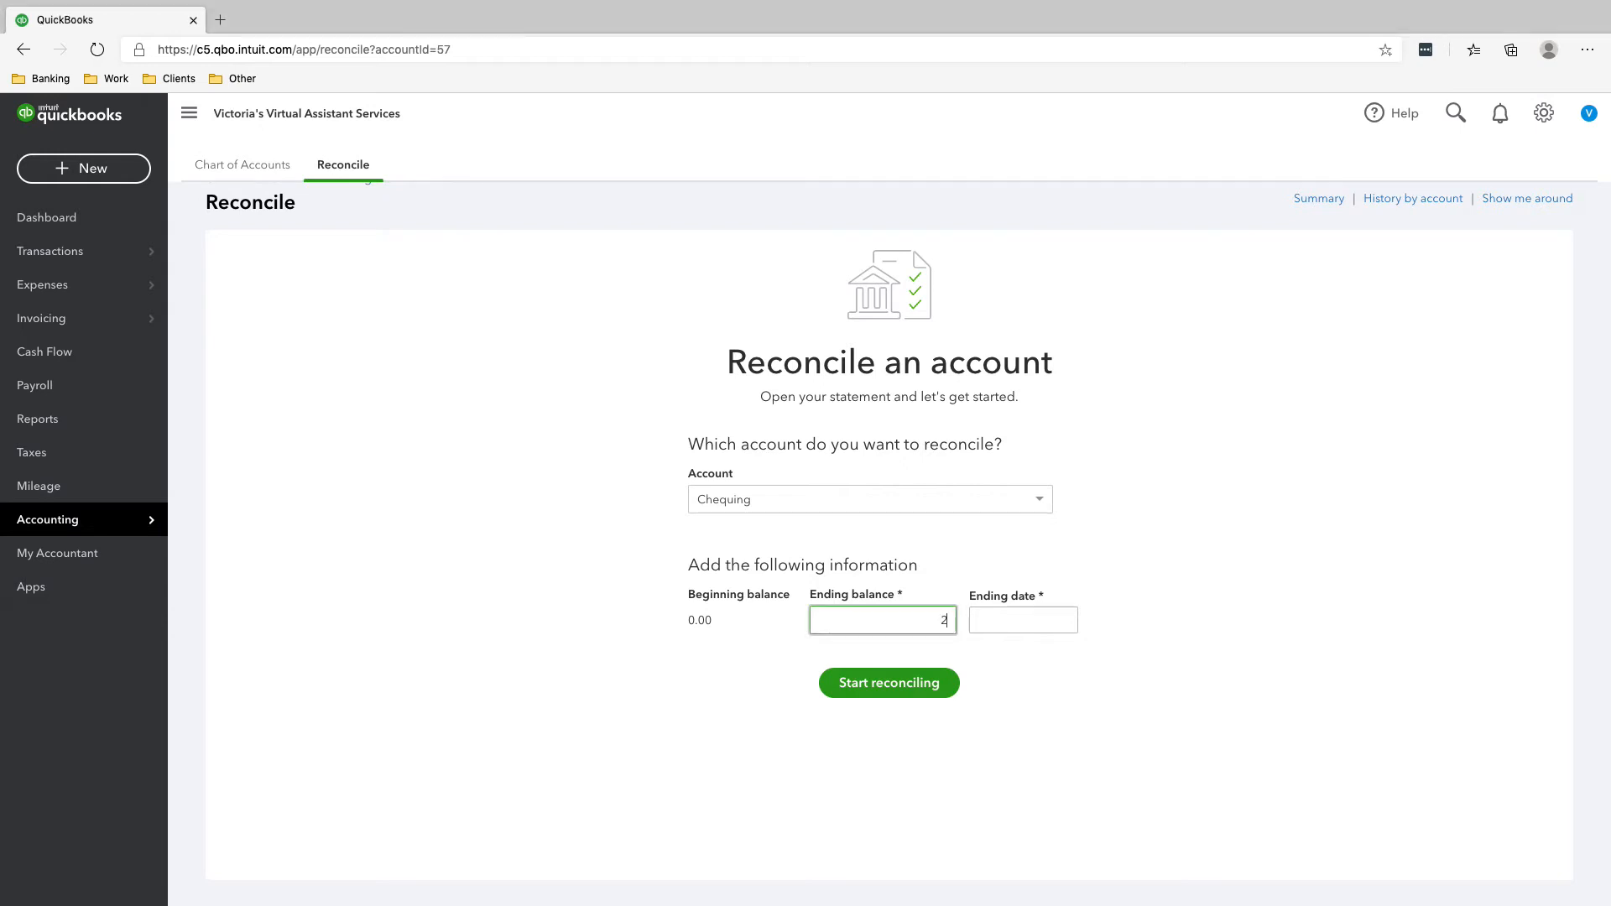
pyautogui.write('2,690.82')
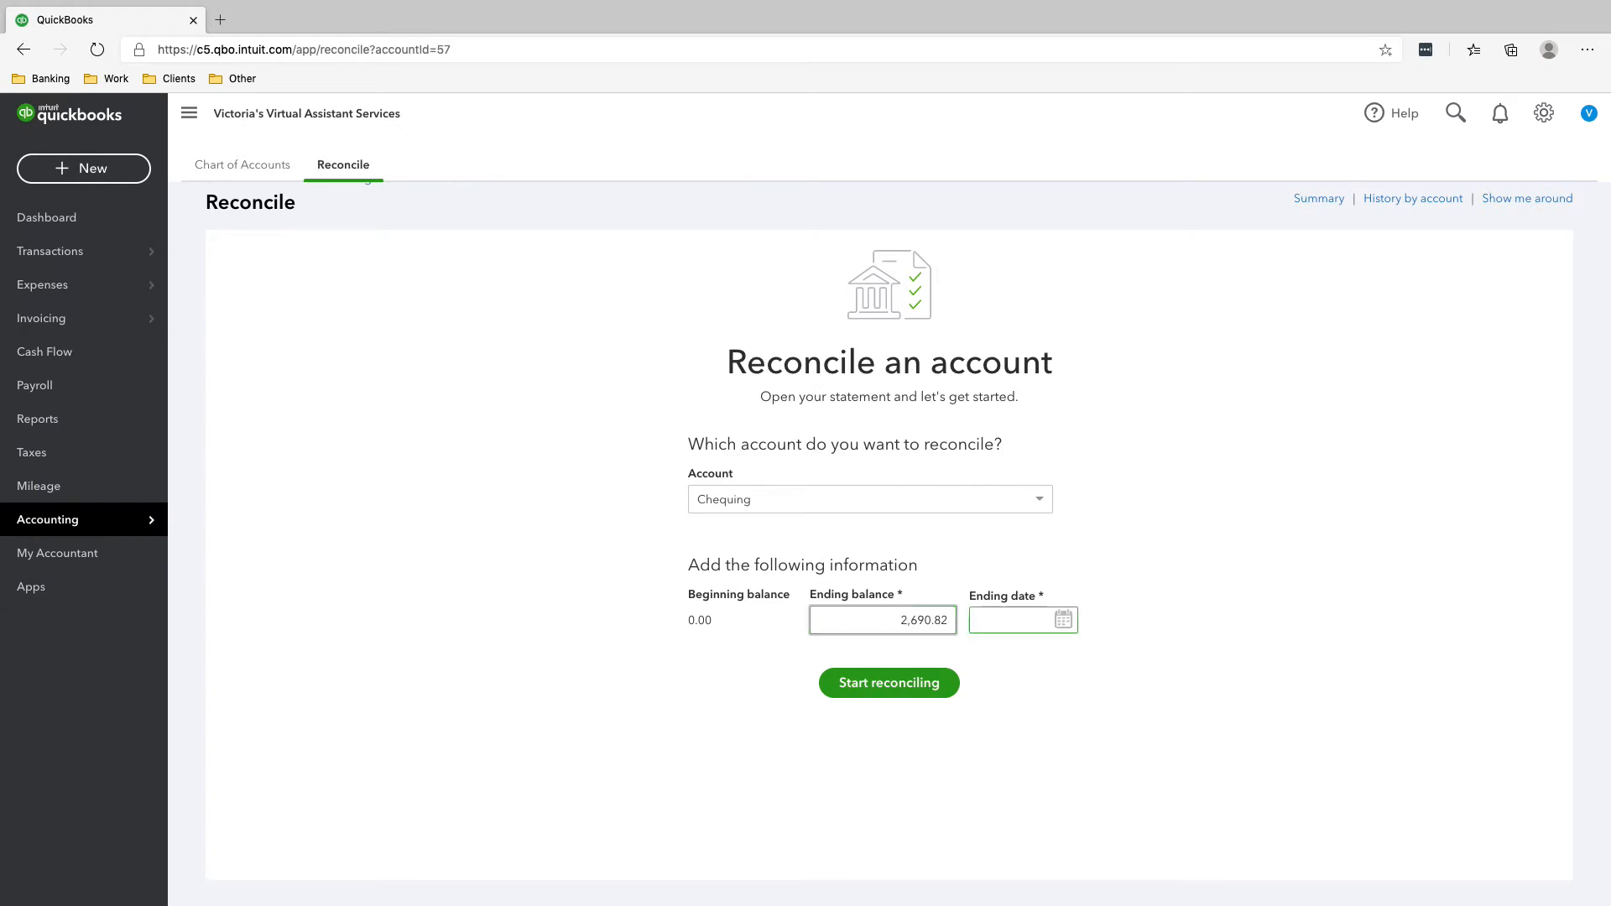
pyautogui.write('022')
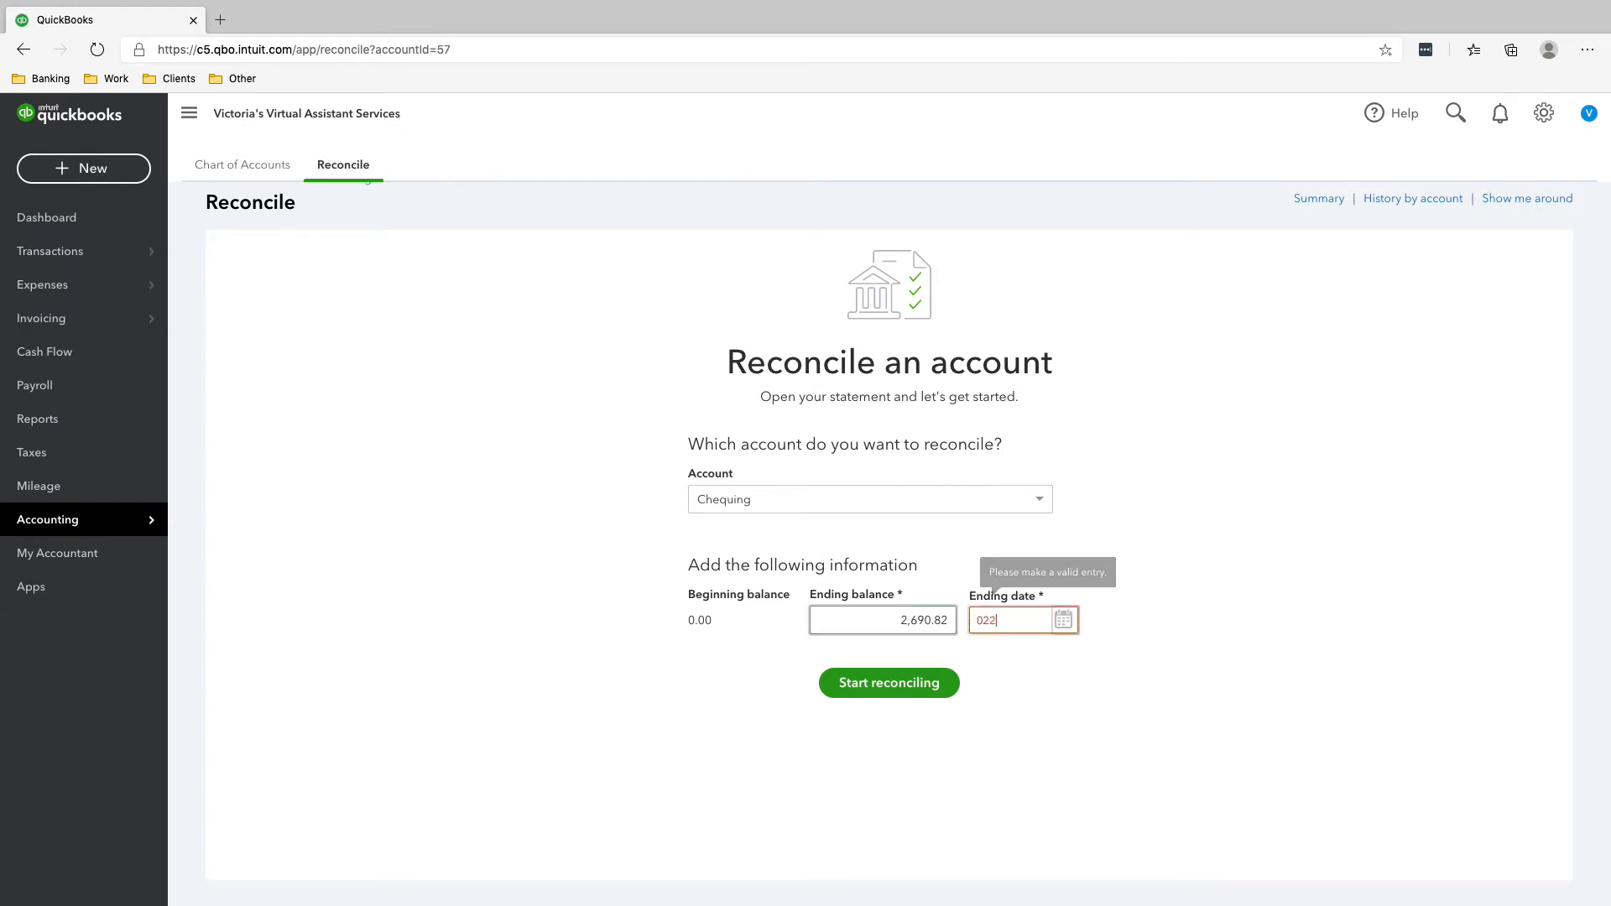
pyautogui.write('282020')
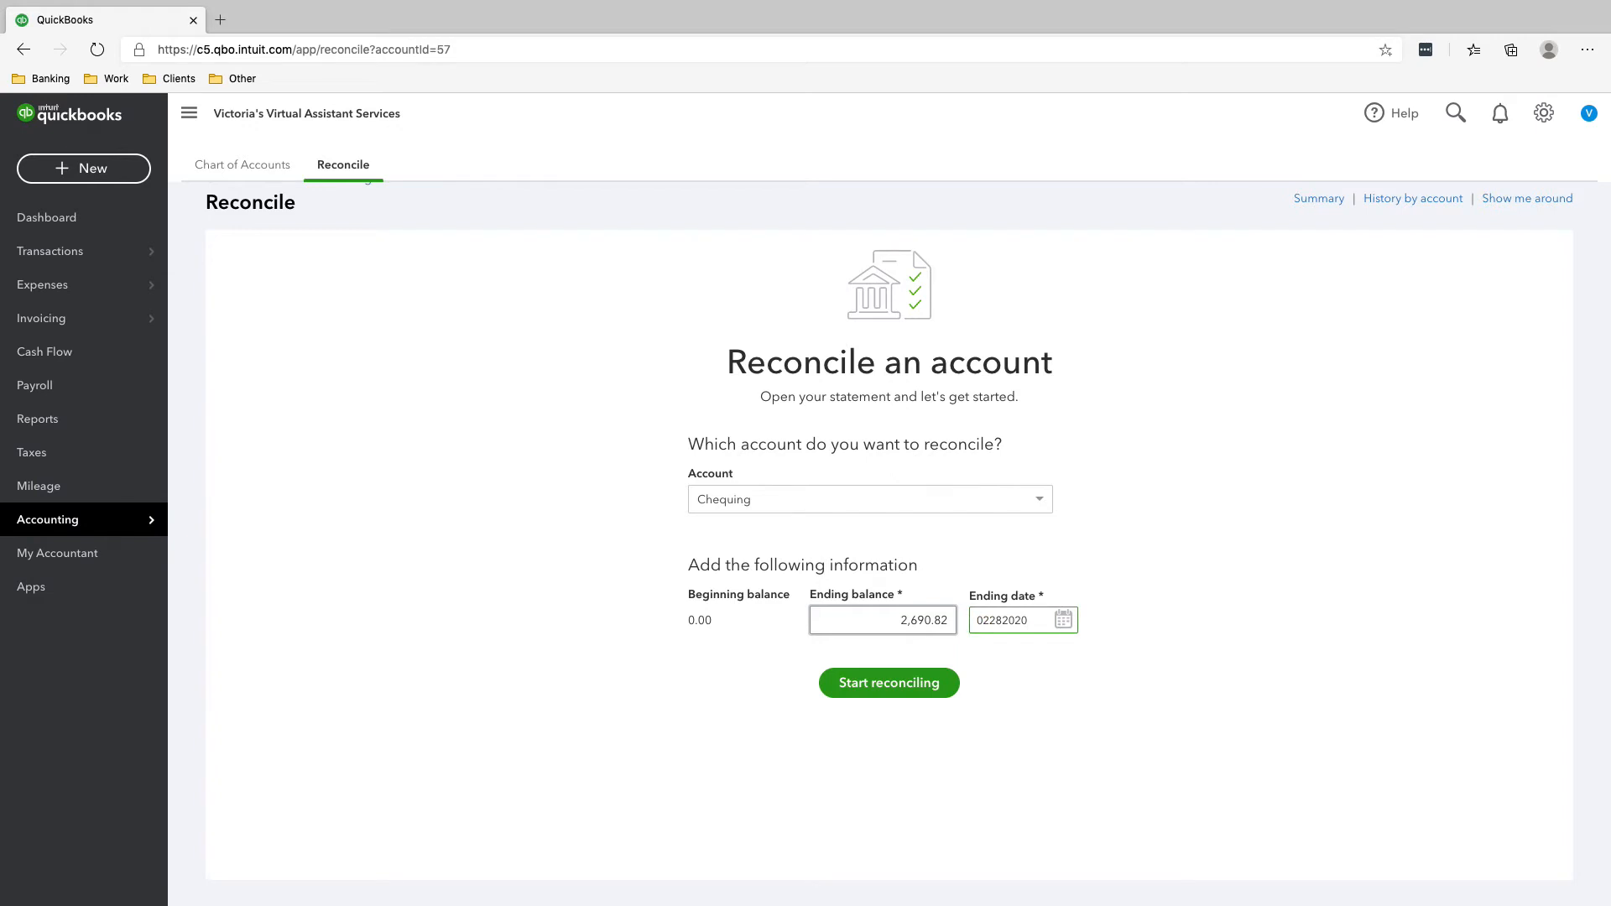
# - Start reconciling and clear the Owner's Equity deposit, 391.00 payment, Sonnet insurance, February payment and TD Bank charges
pyautogui.click(888, 683)
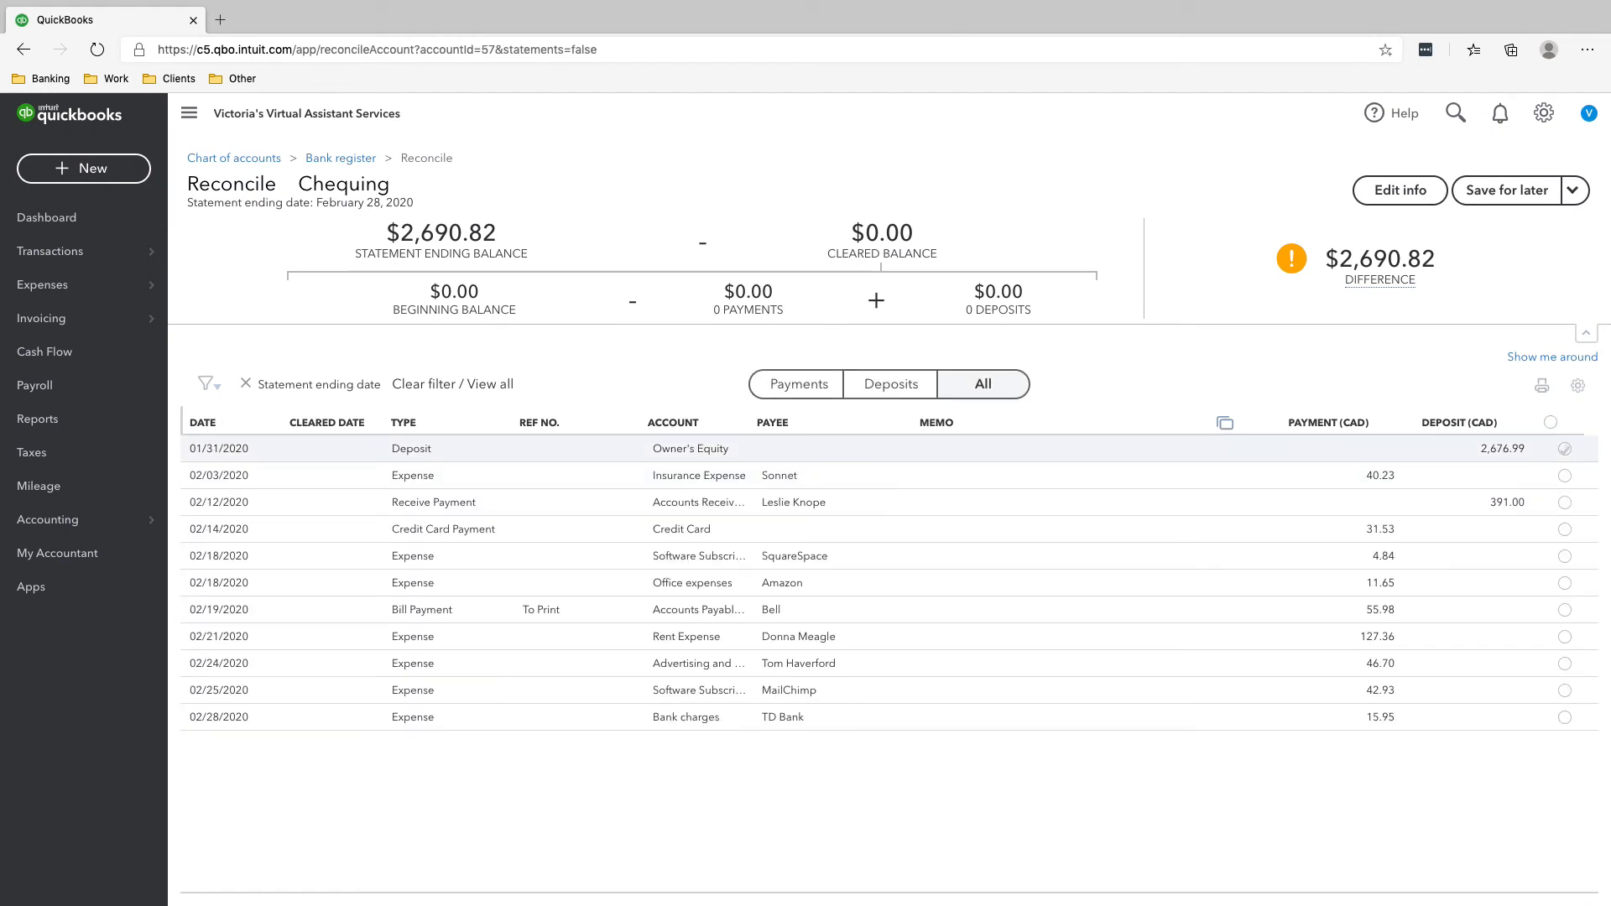
pyautogui.click(1564, 448)
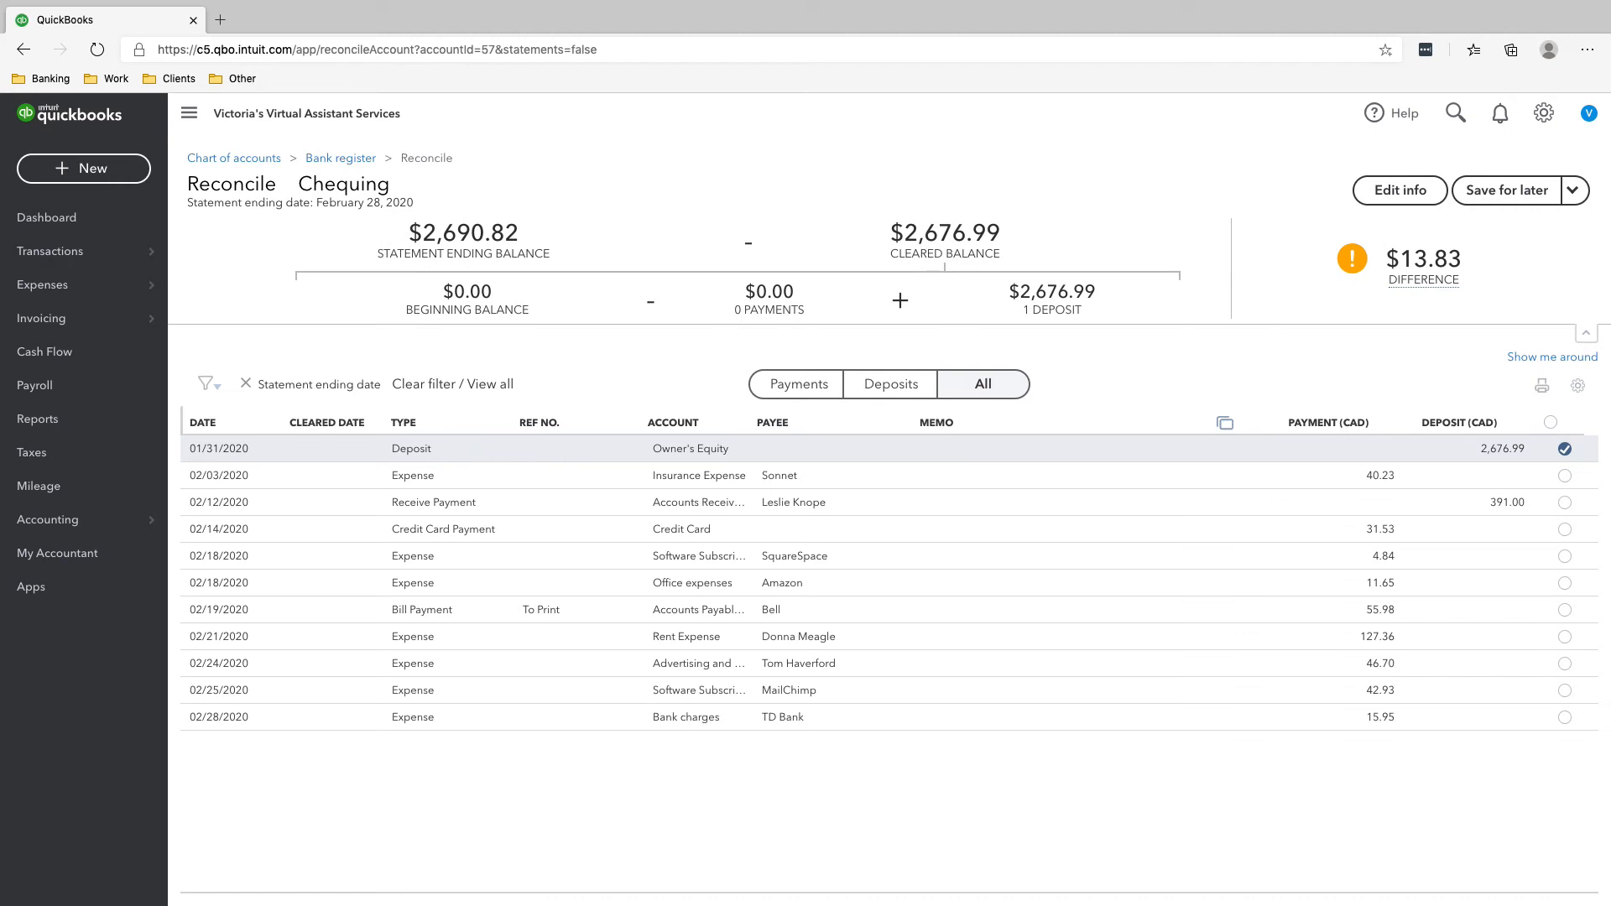
pyautogui.click(1562, 502)
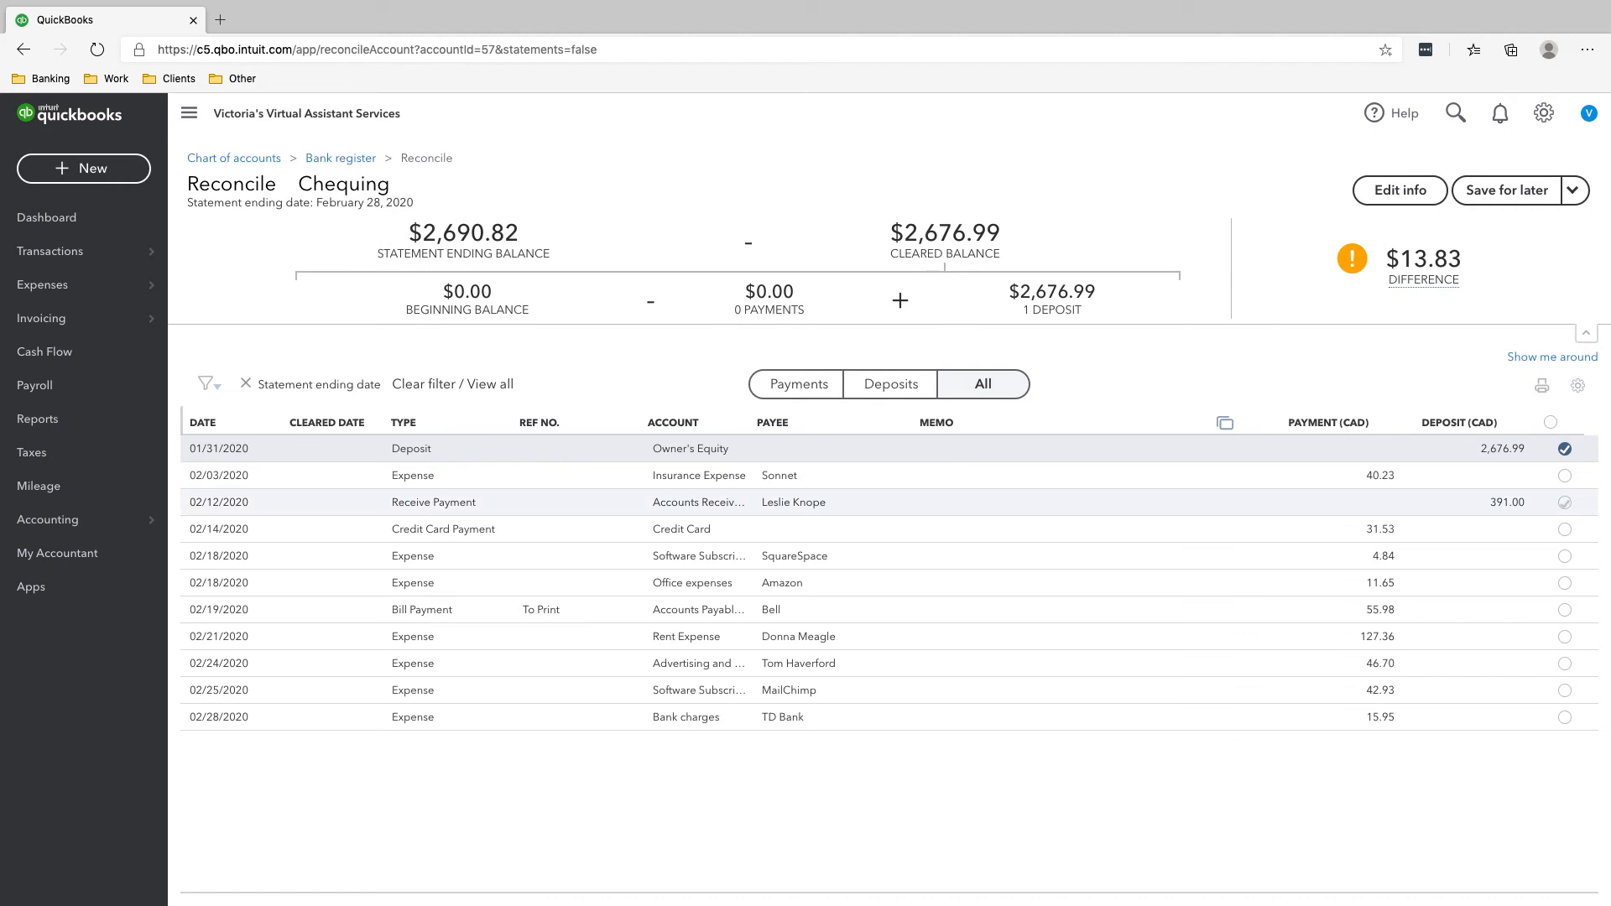
pyautogui.click(1562, 502)
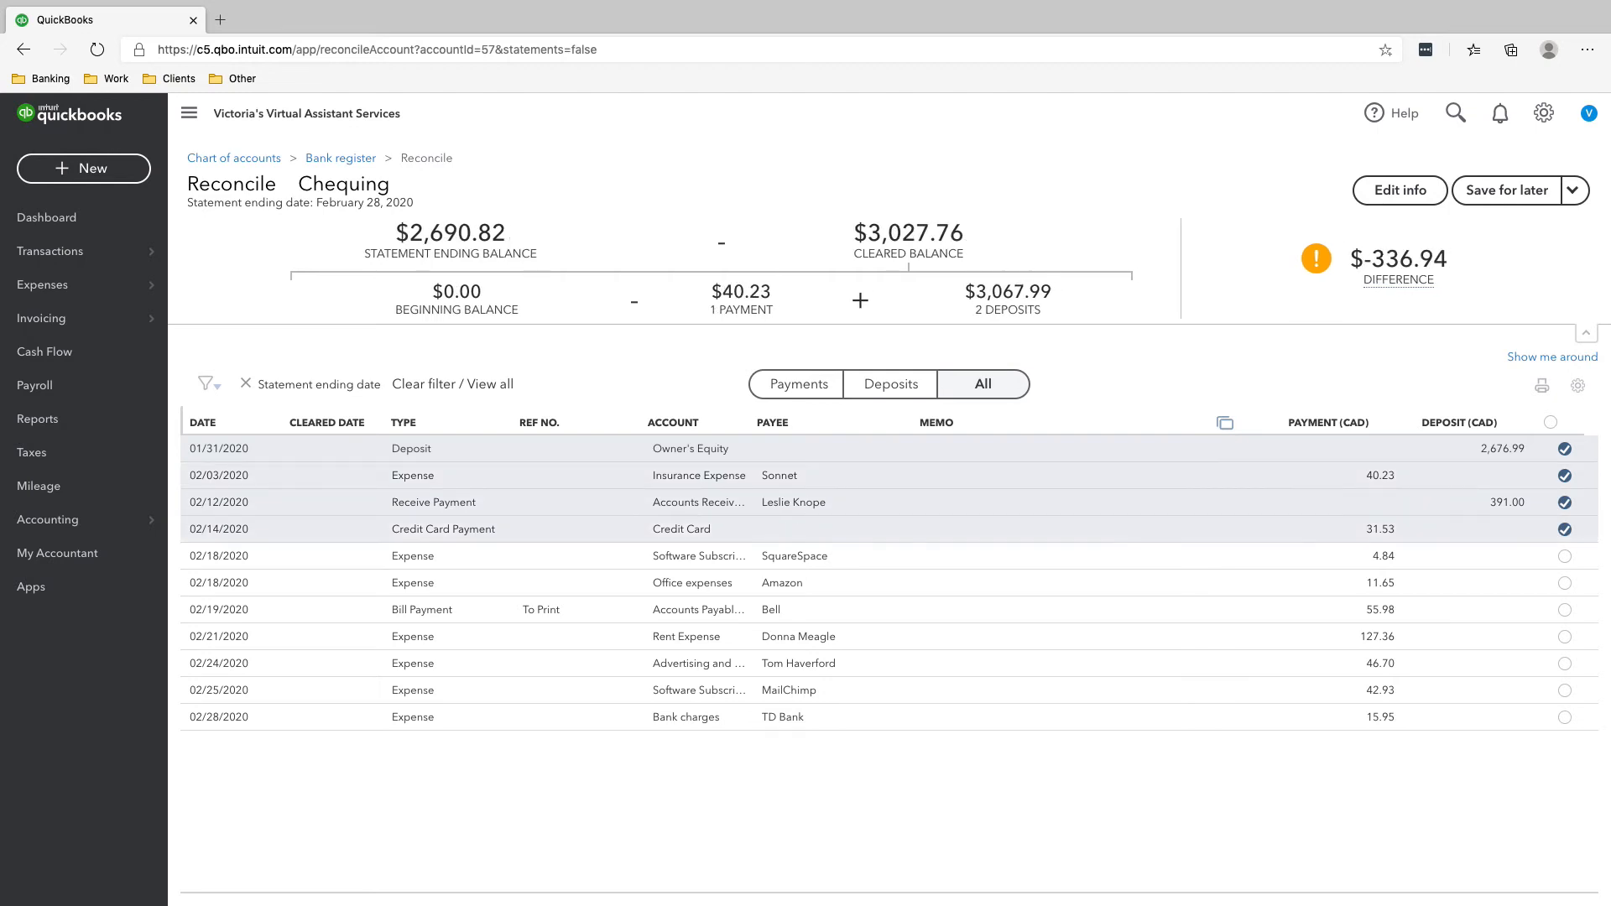
pyautogui.click(1562, 609)
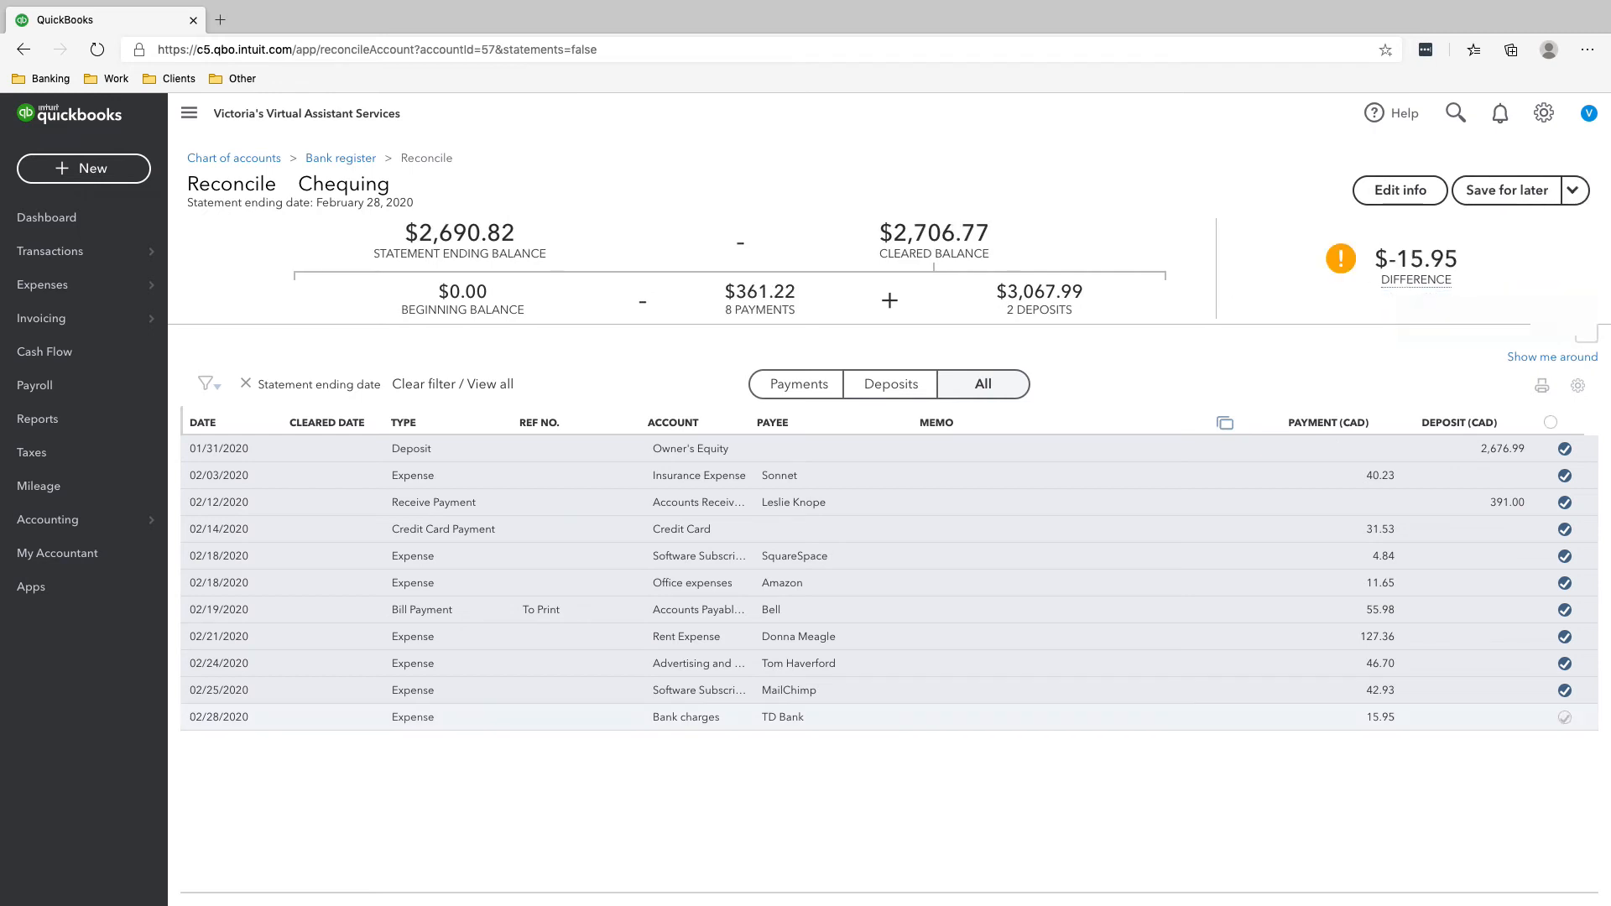
pyautogui.click(1562, 716)
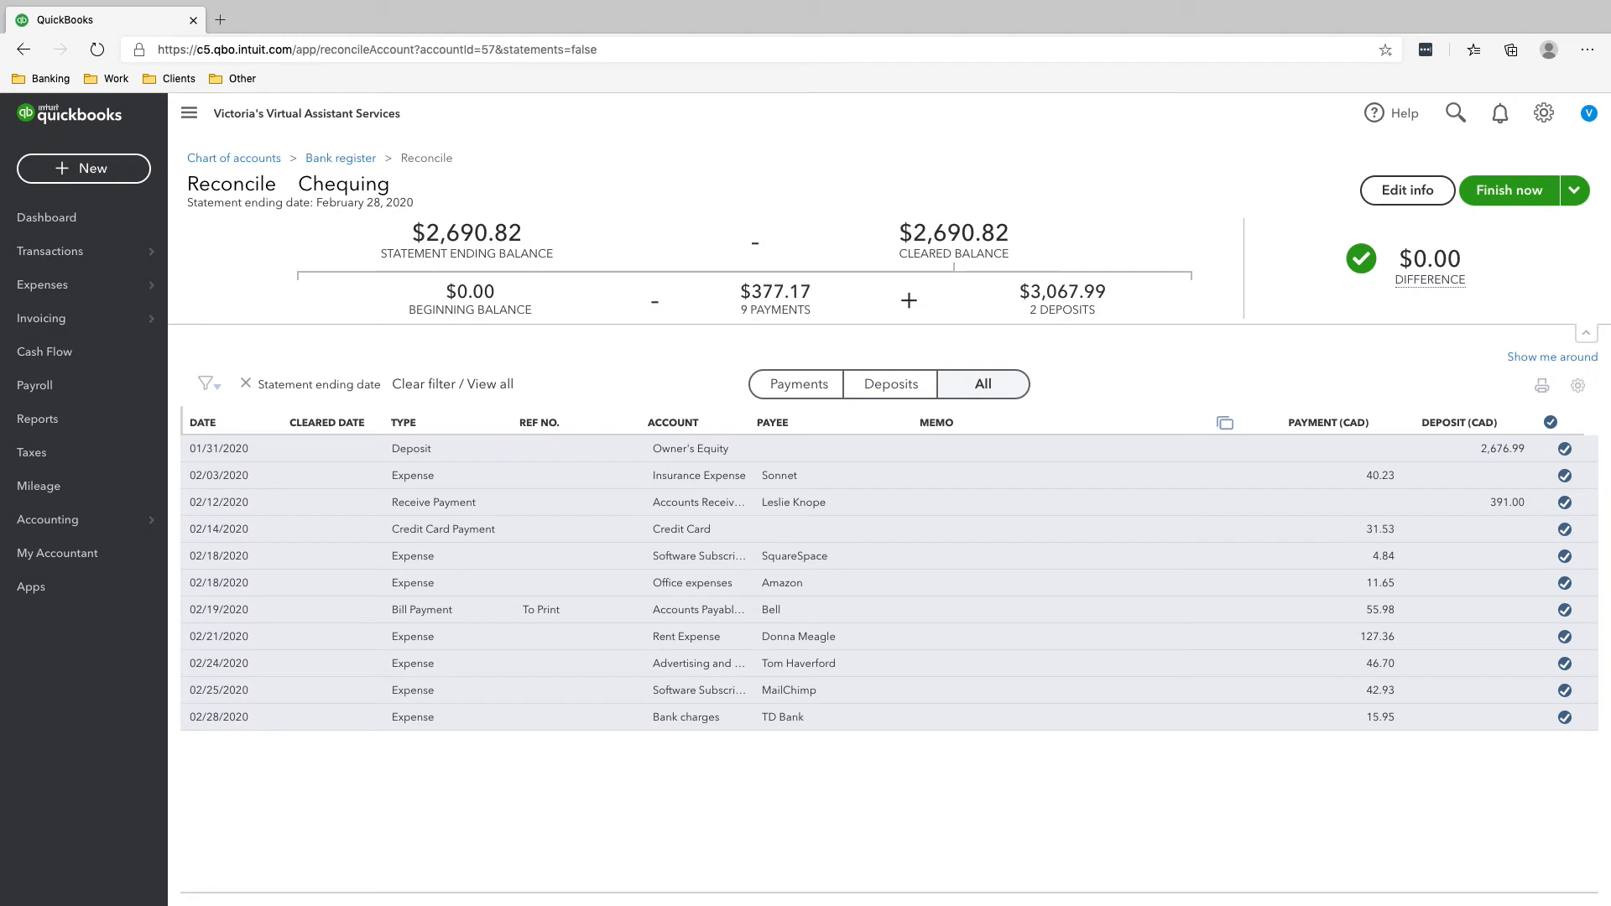
pyautogui.moveTo(1429, 280)
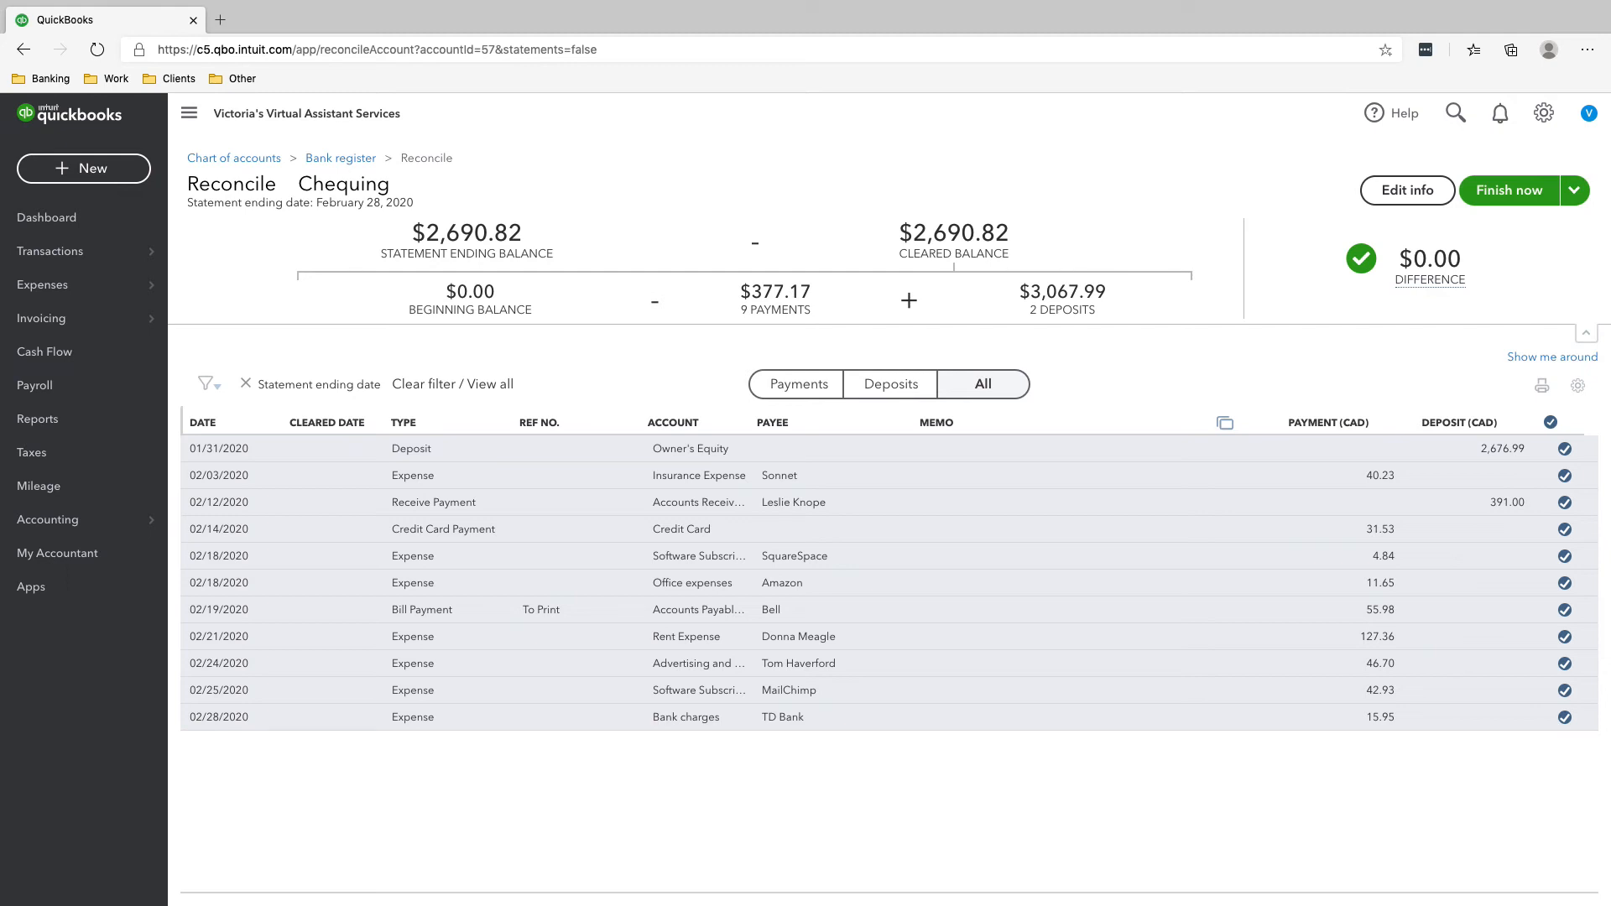
# - Finish the zero-difference Chequing reconciliation and close the confirmation dialog
pyautogui.click(1509, 190)
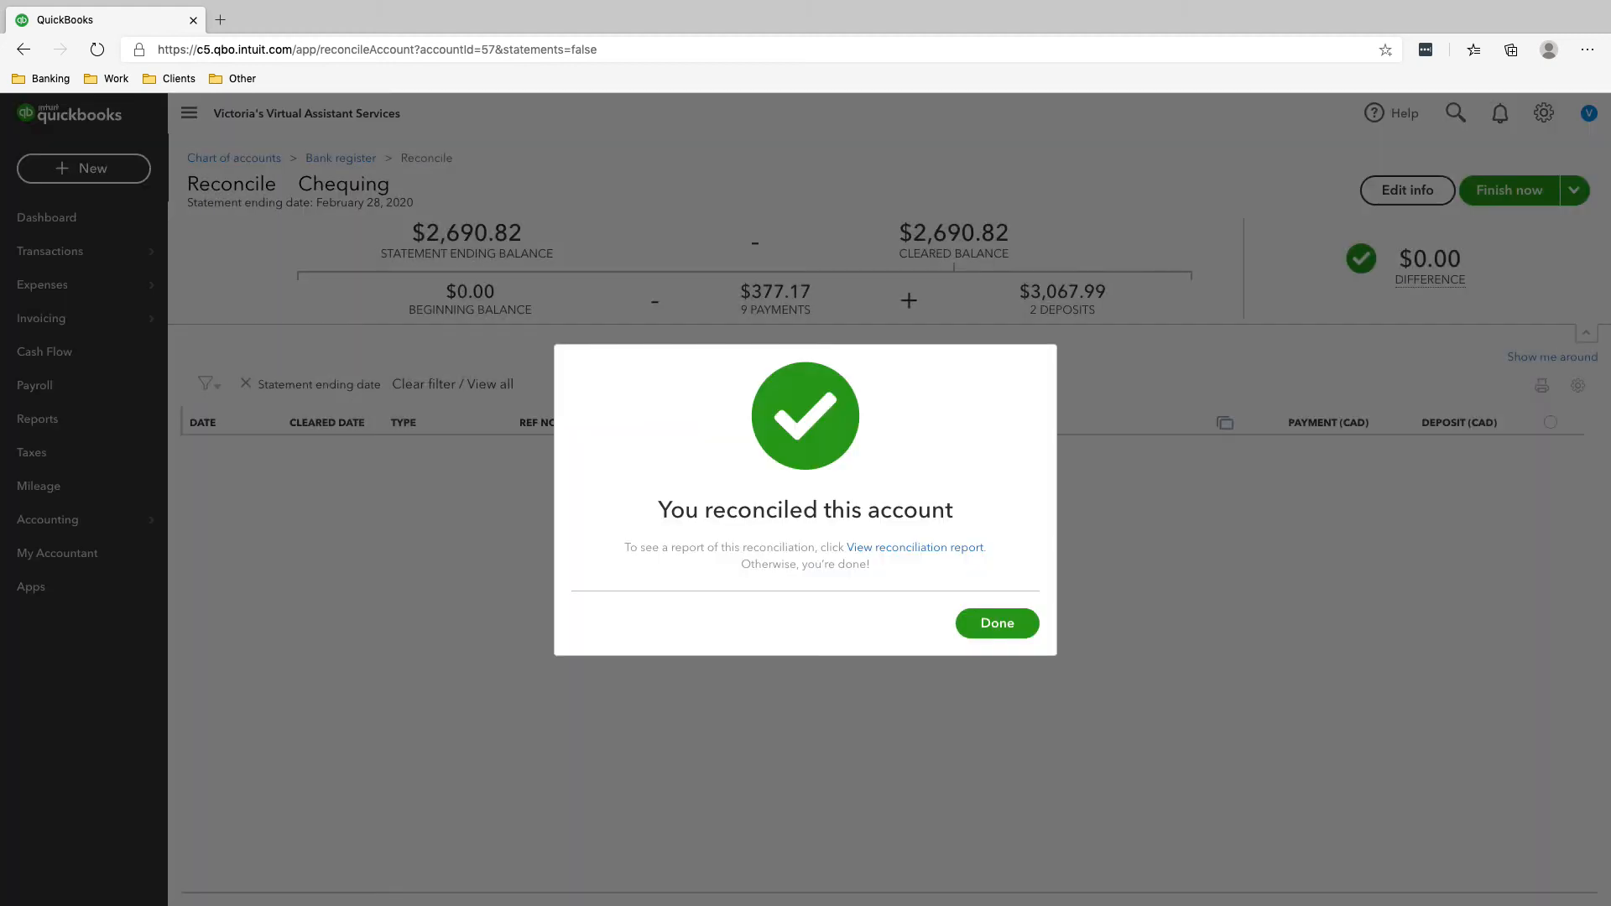
pyautogui.click(995, 622)
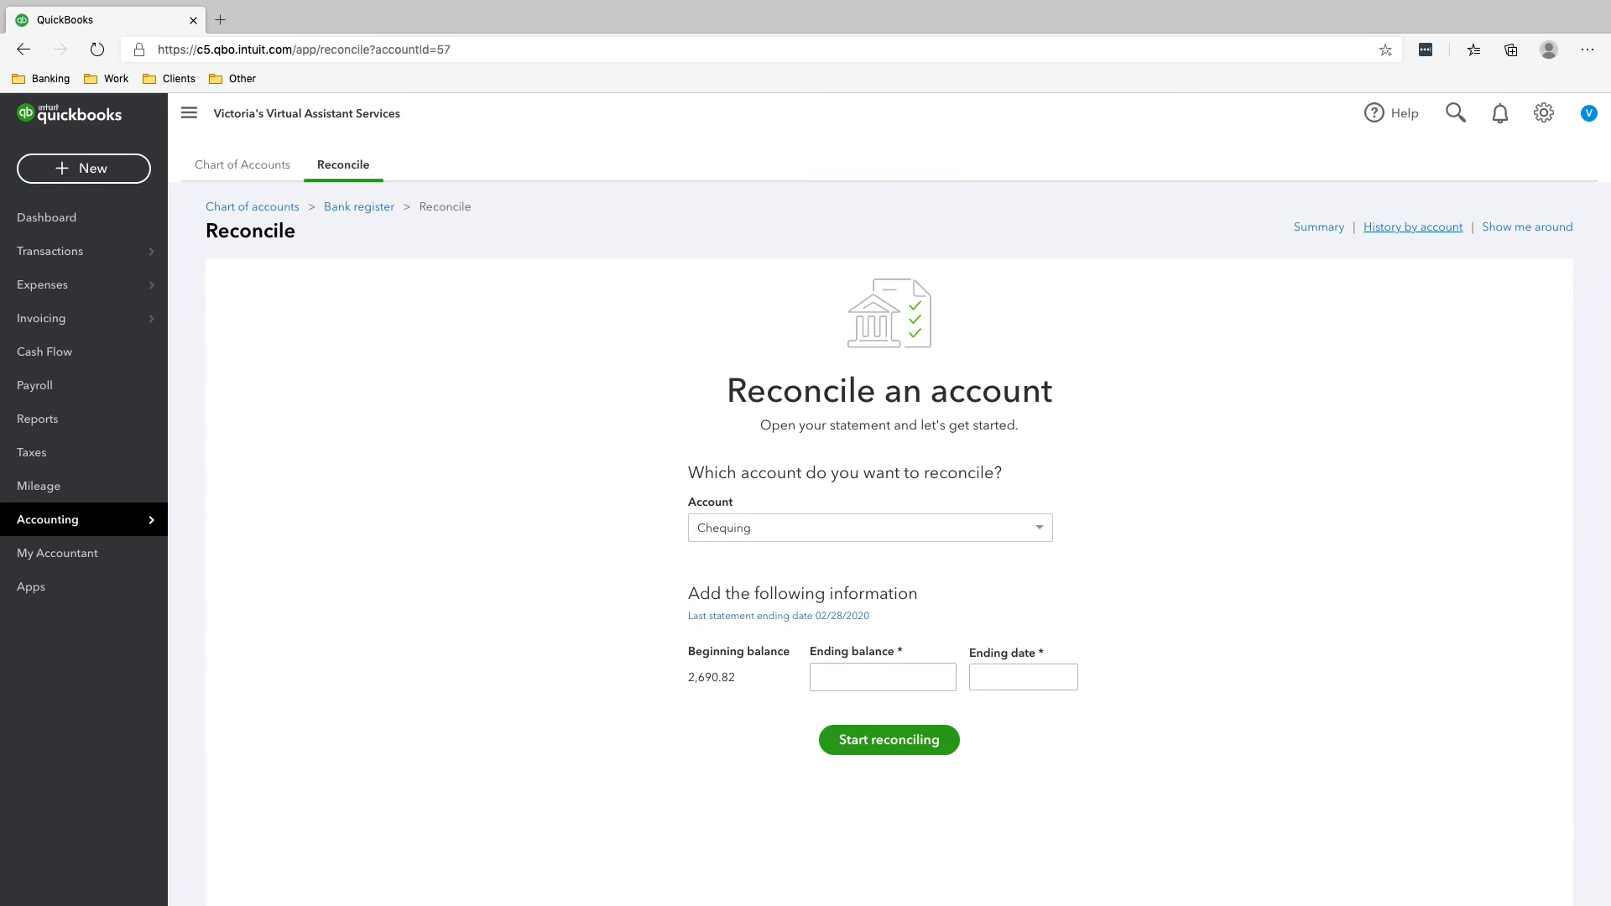
# - Open History by account and view the Chequing reconciliation report for 02/28/2020
pyautogui.click(1412, 227)
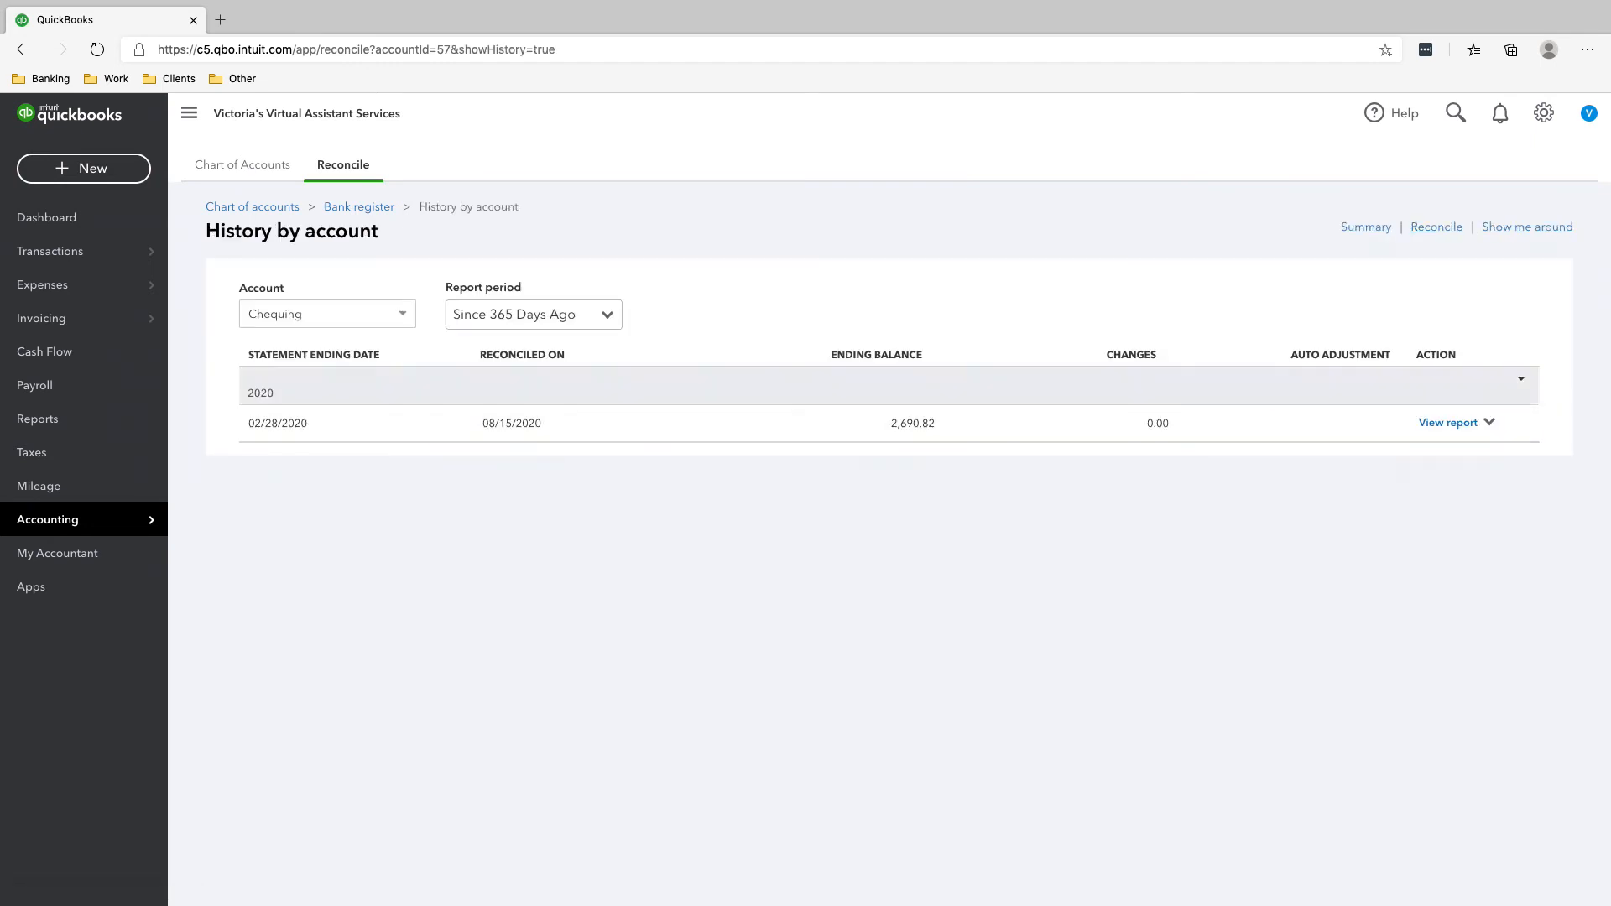
pyautogui.click(1449, 423)
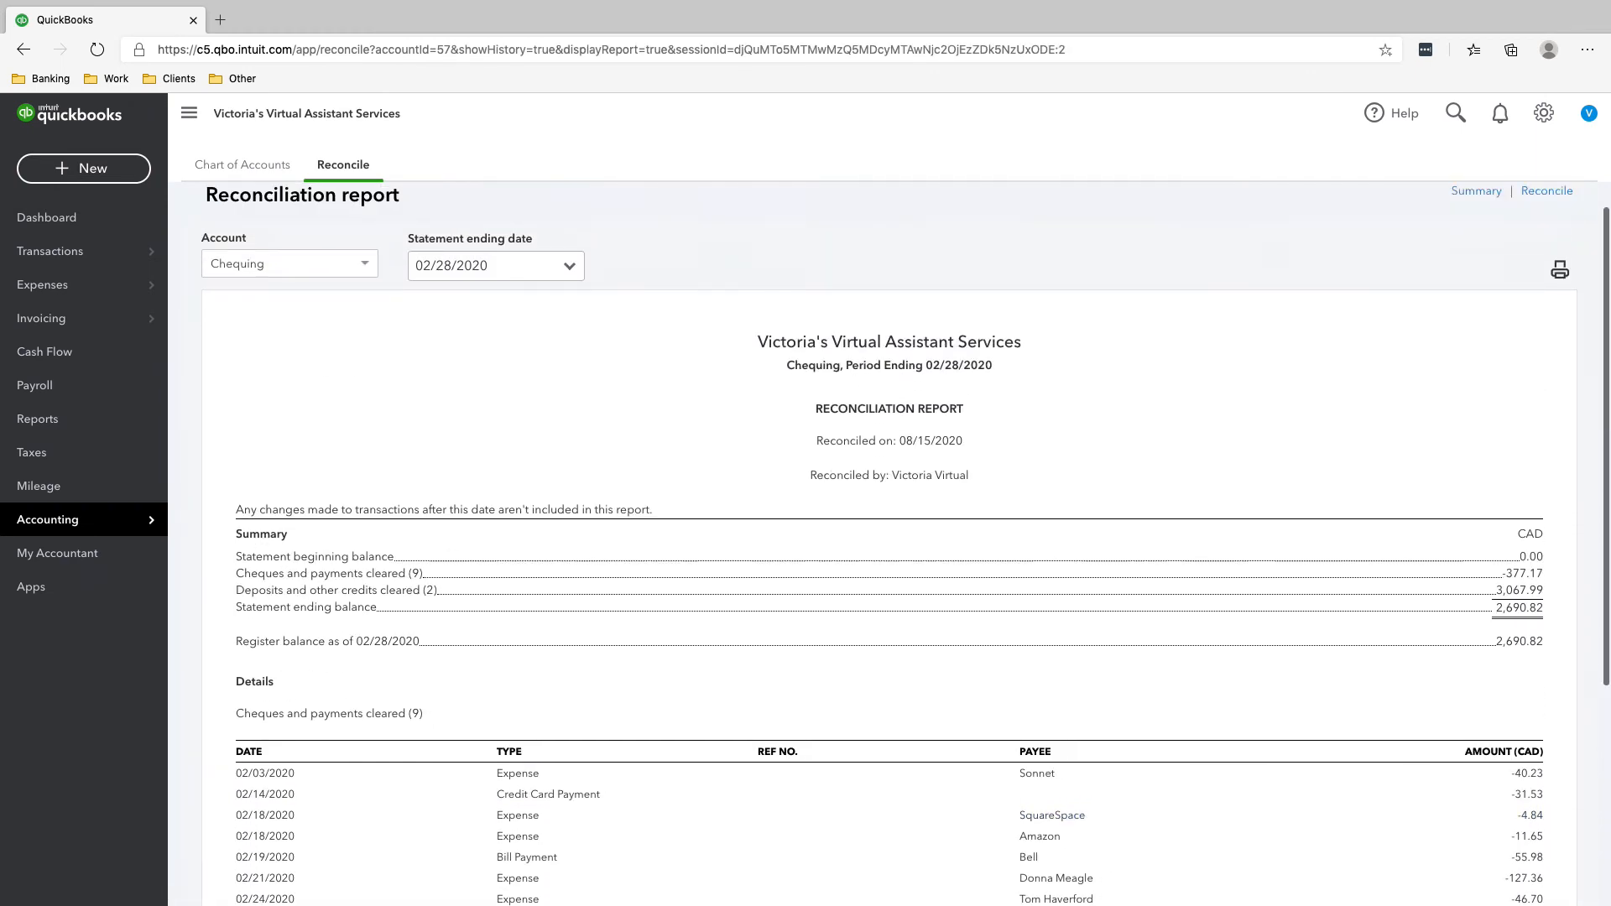
pyautogui.scroll(-3)
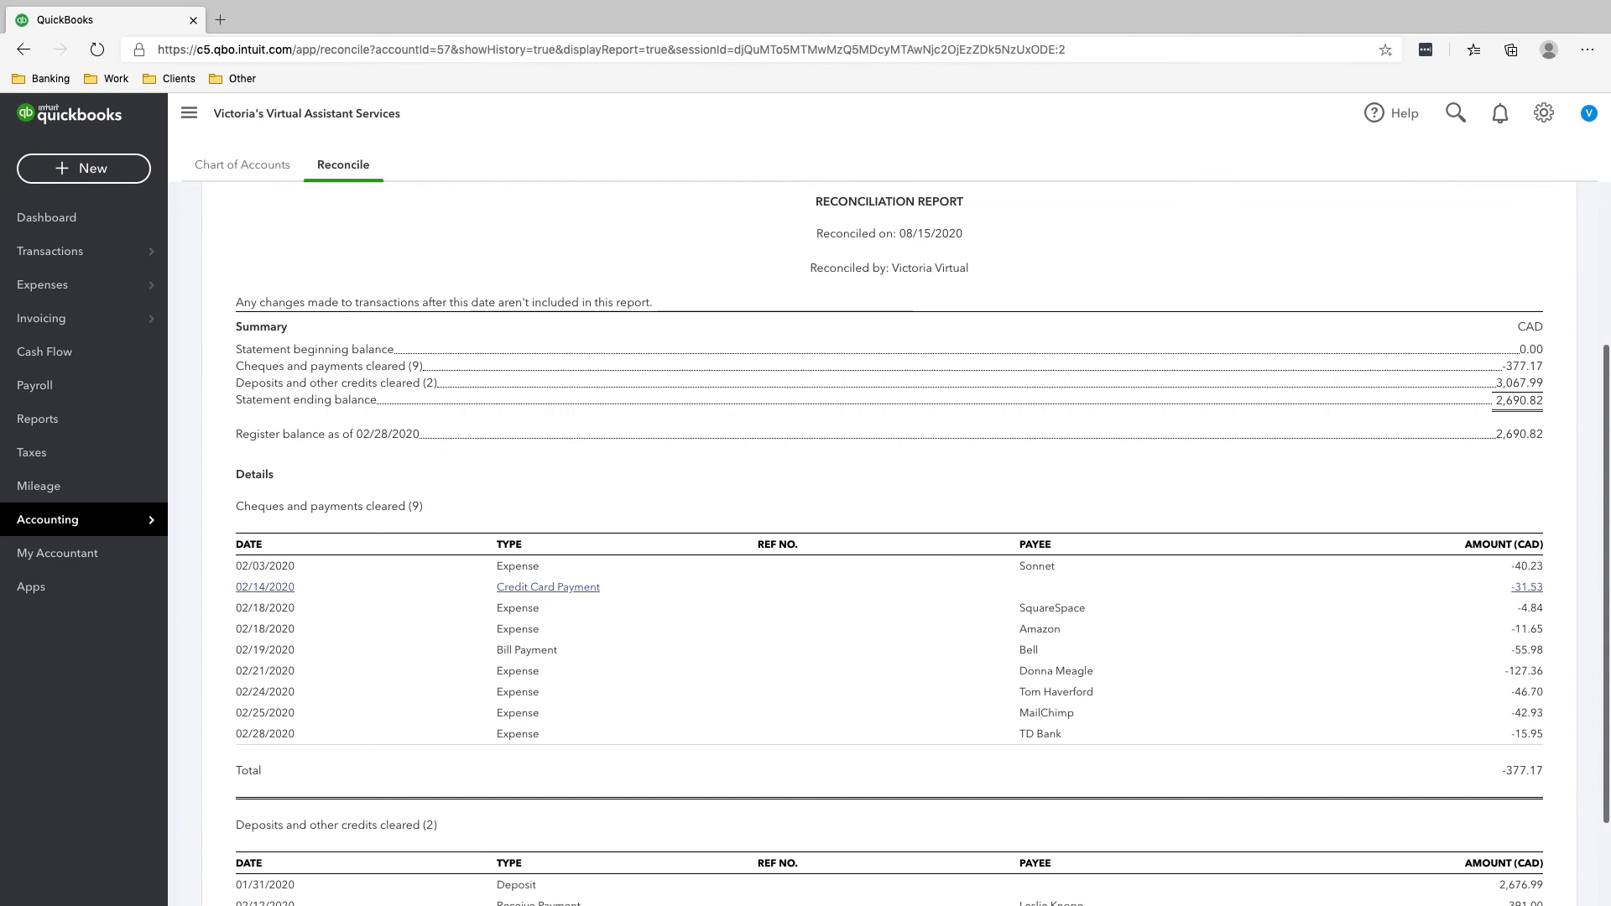
pyautogui.click(47, 519)
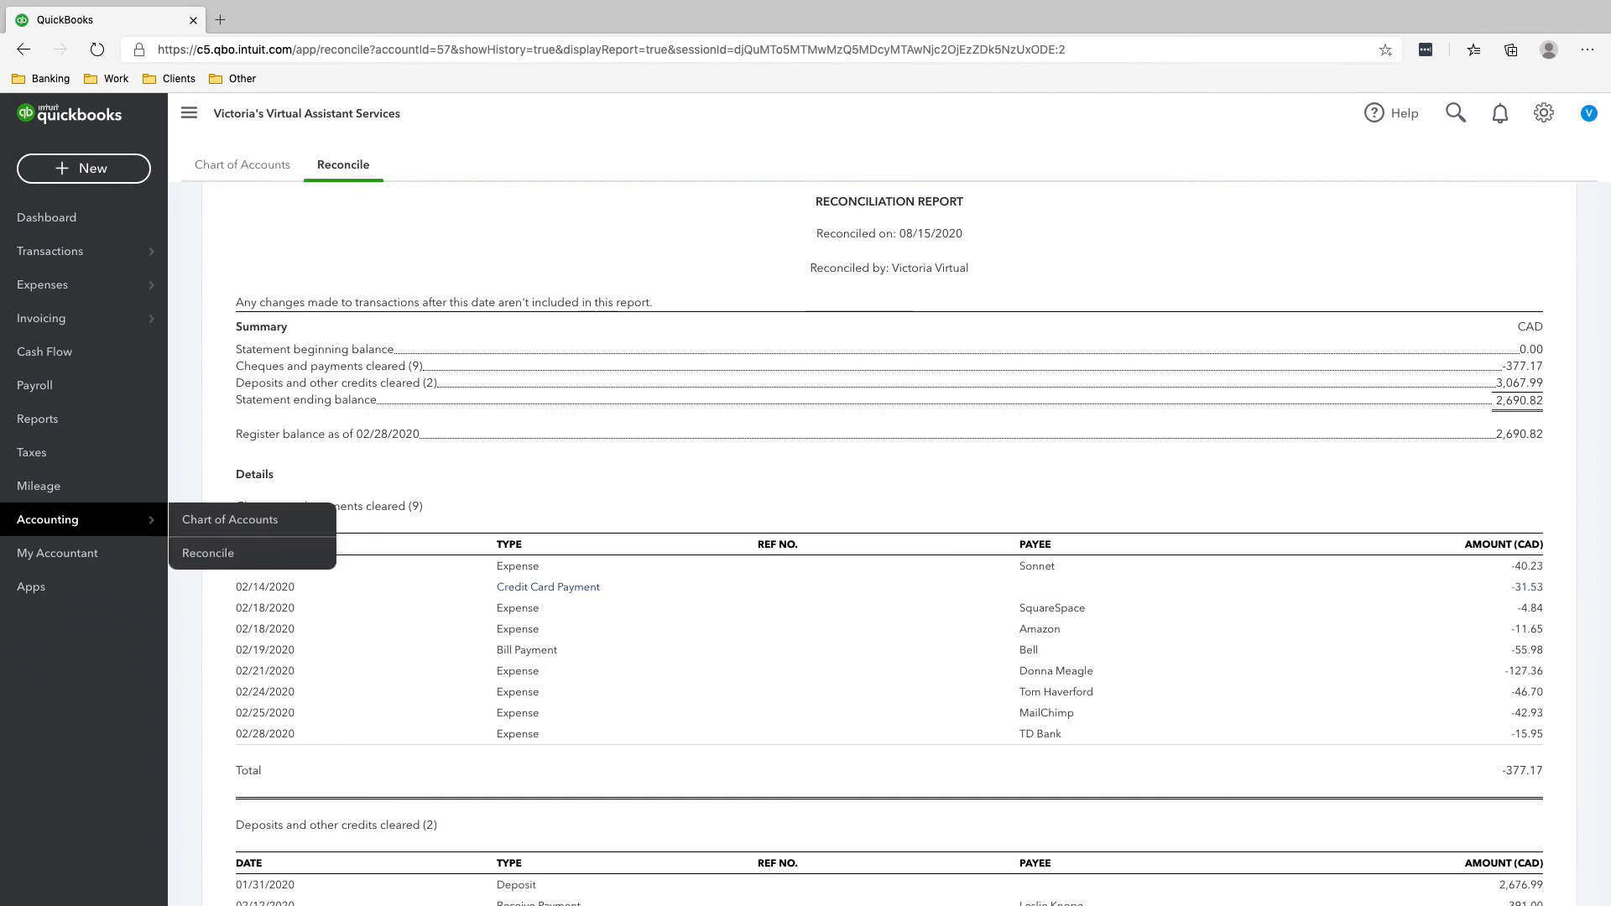